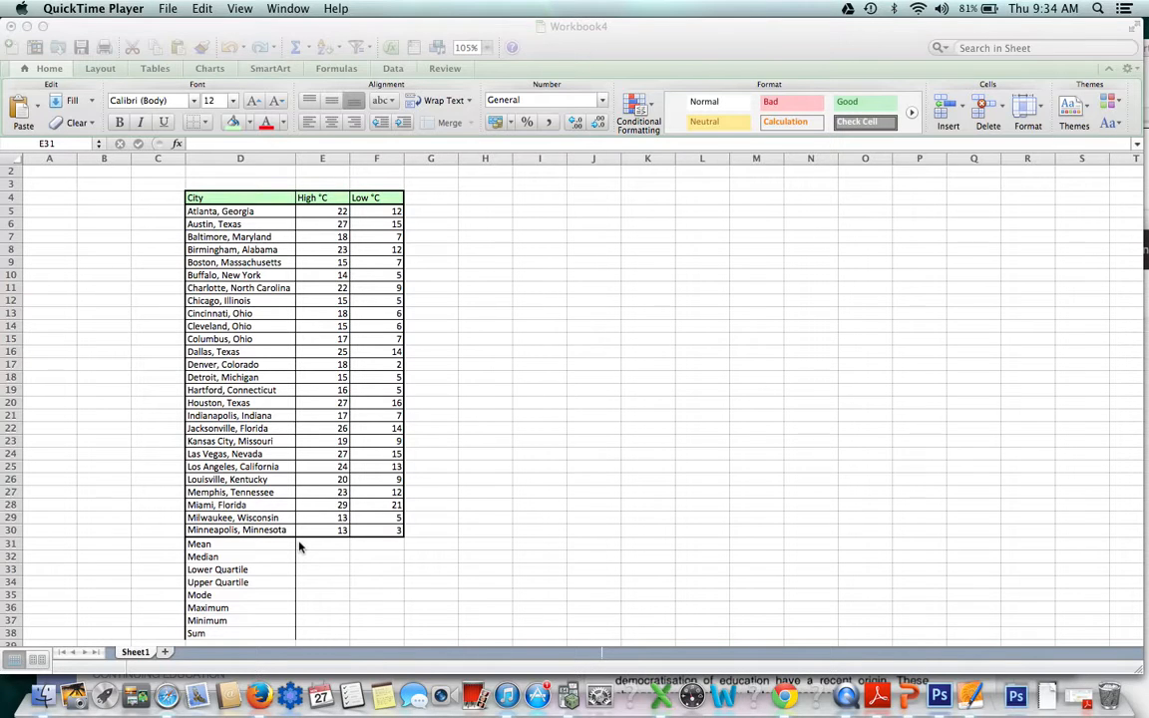
{"action": "mouse_move", "coordinate": [223, 562]}
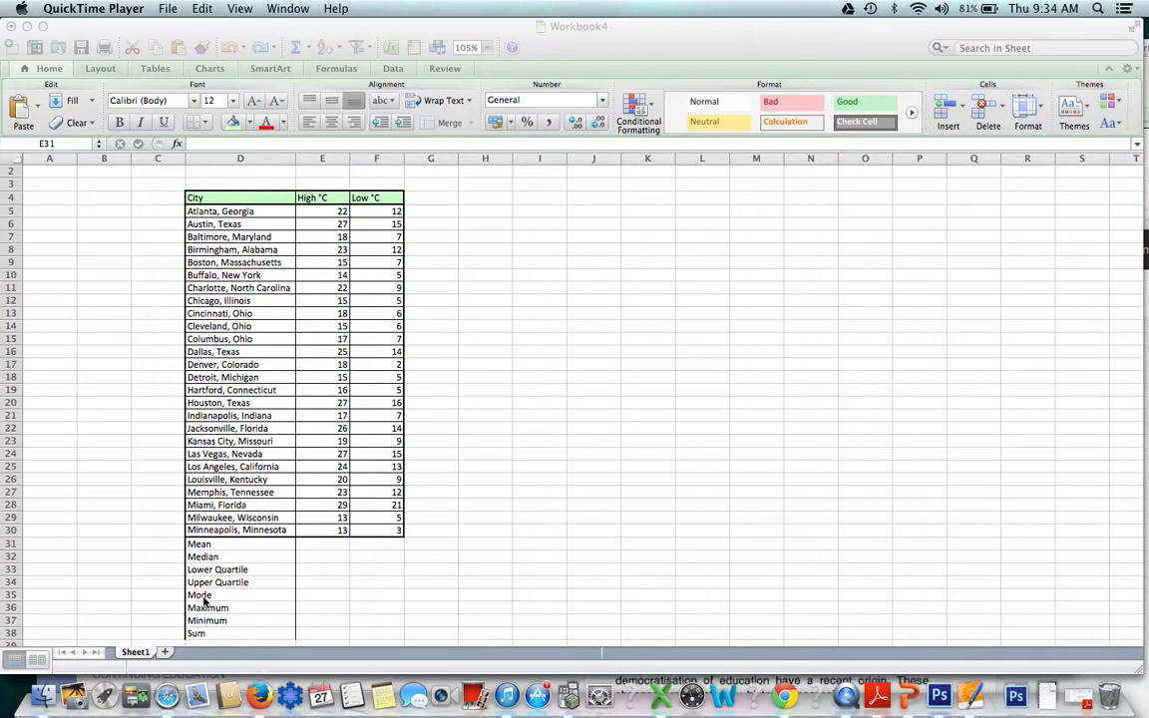
{"action": "mouse_move", "coordinate": [218, 634]}
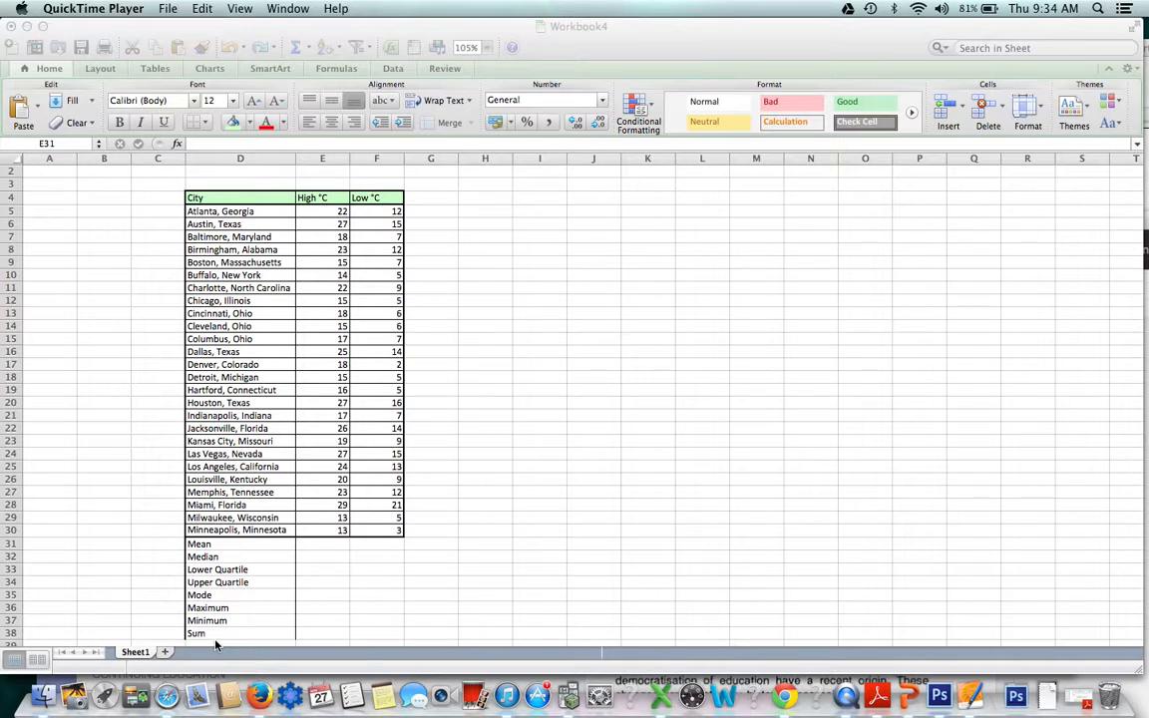
Enter an AVERAGE formula over the High °C values E5:E30, giving a mean of 19.923077
{"action": "left_click", "coordinate": [323, 542]}
{"action": "type", "text": "="}
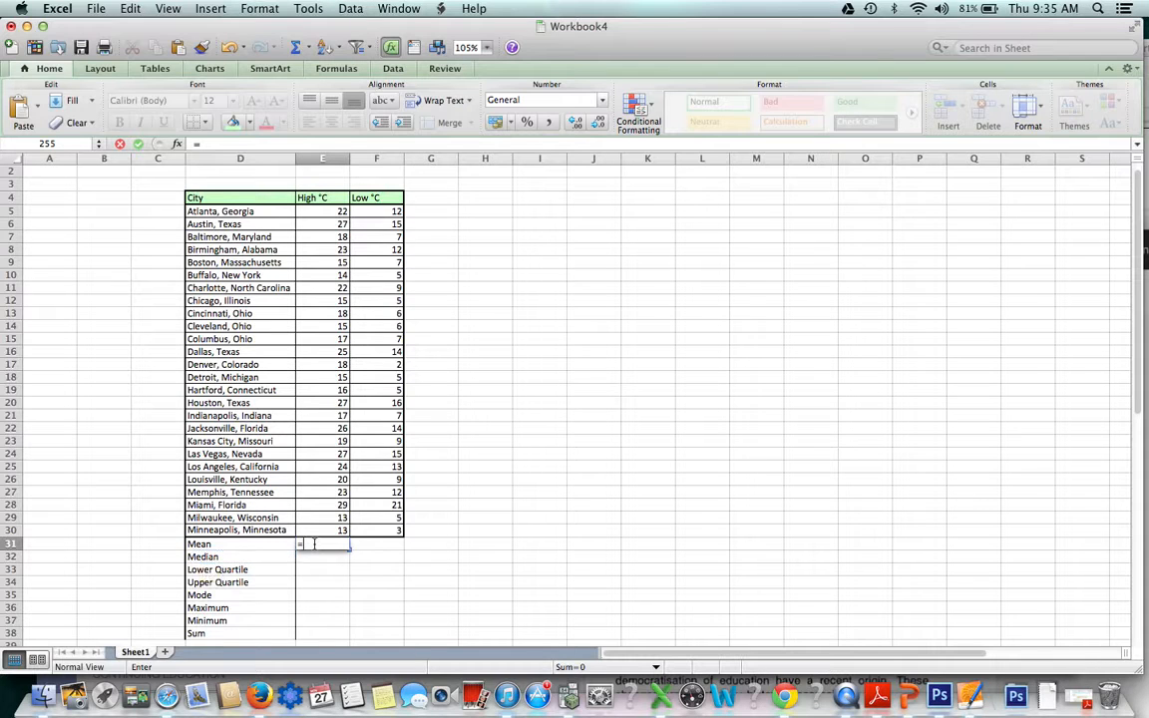
{"action": "type", "text": "average("}
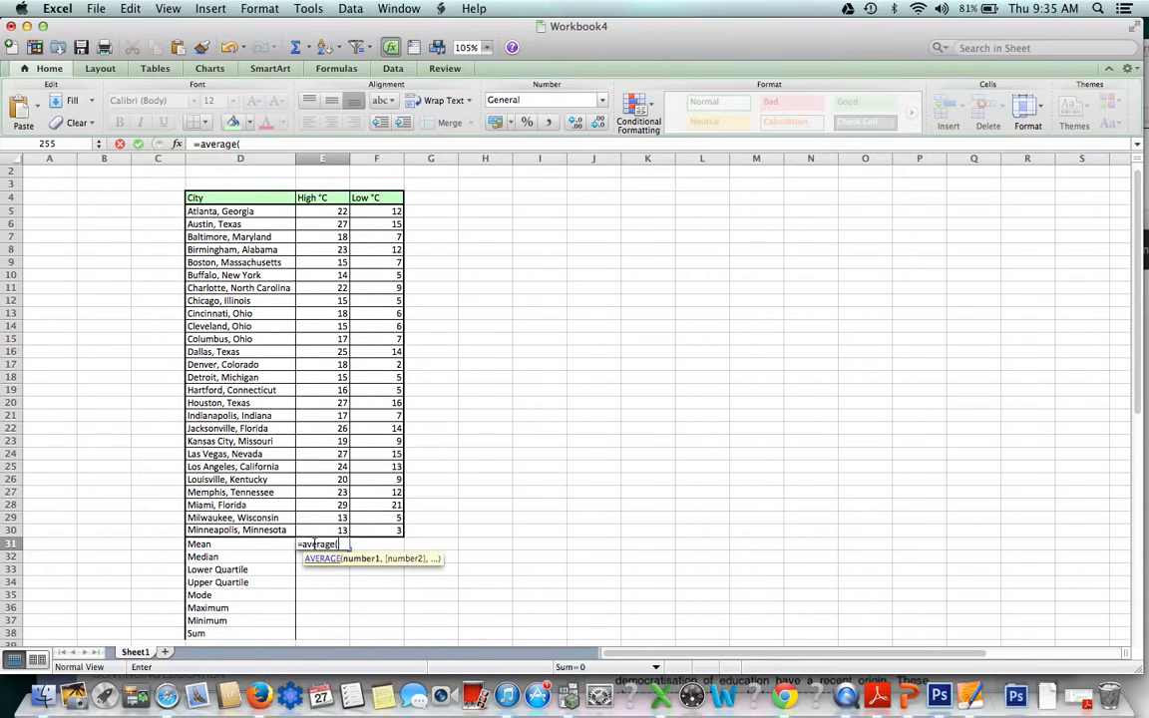
{"action": "left_click", "coordinate": [323, 531]}
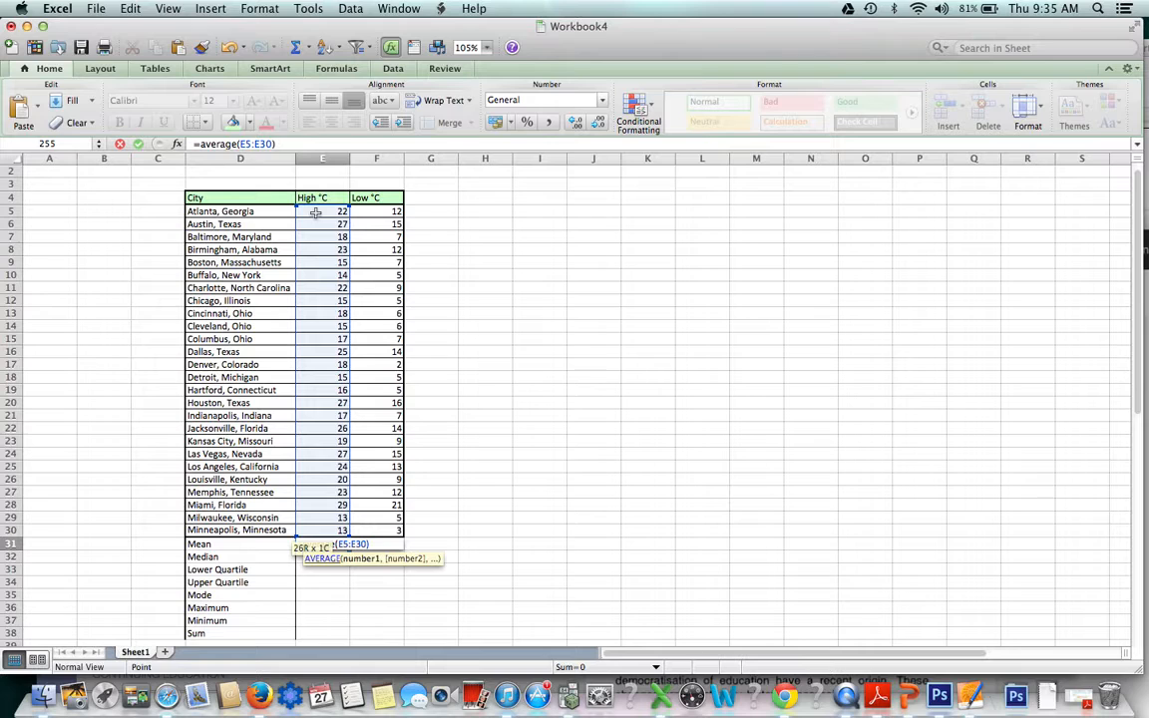
{"action": "key", "text": "Return"}
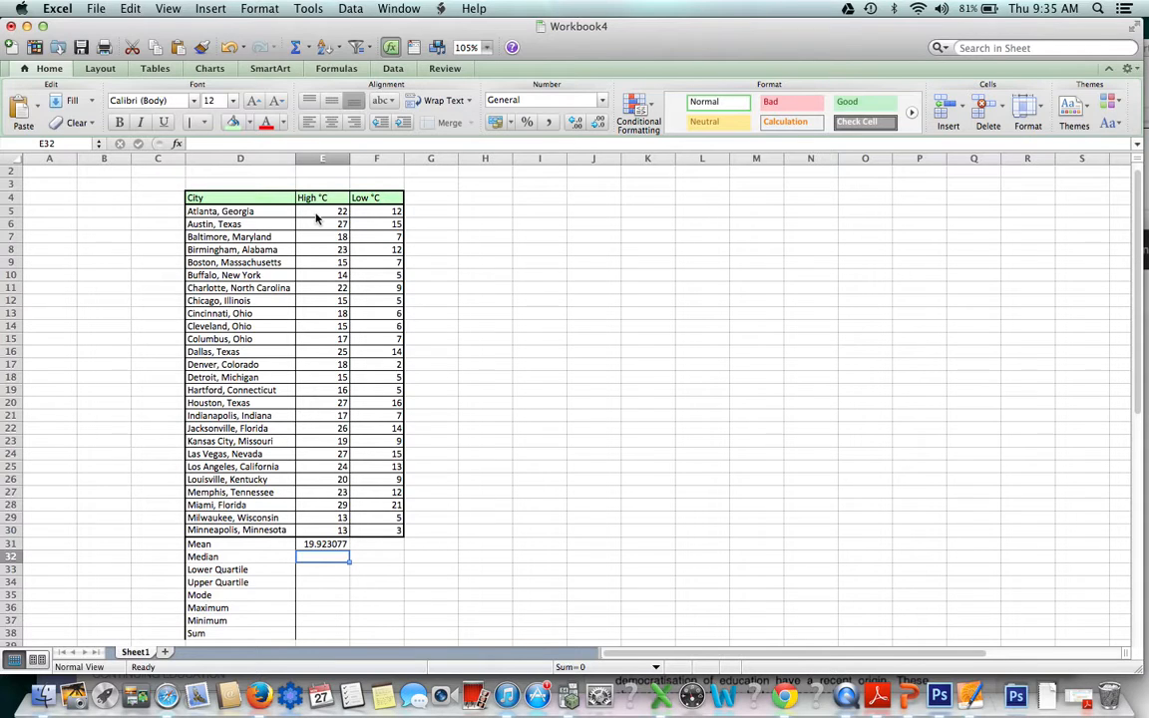
{"action": "left_click", "coordinate": [324, 542]}
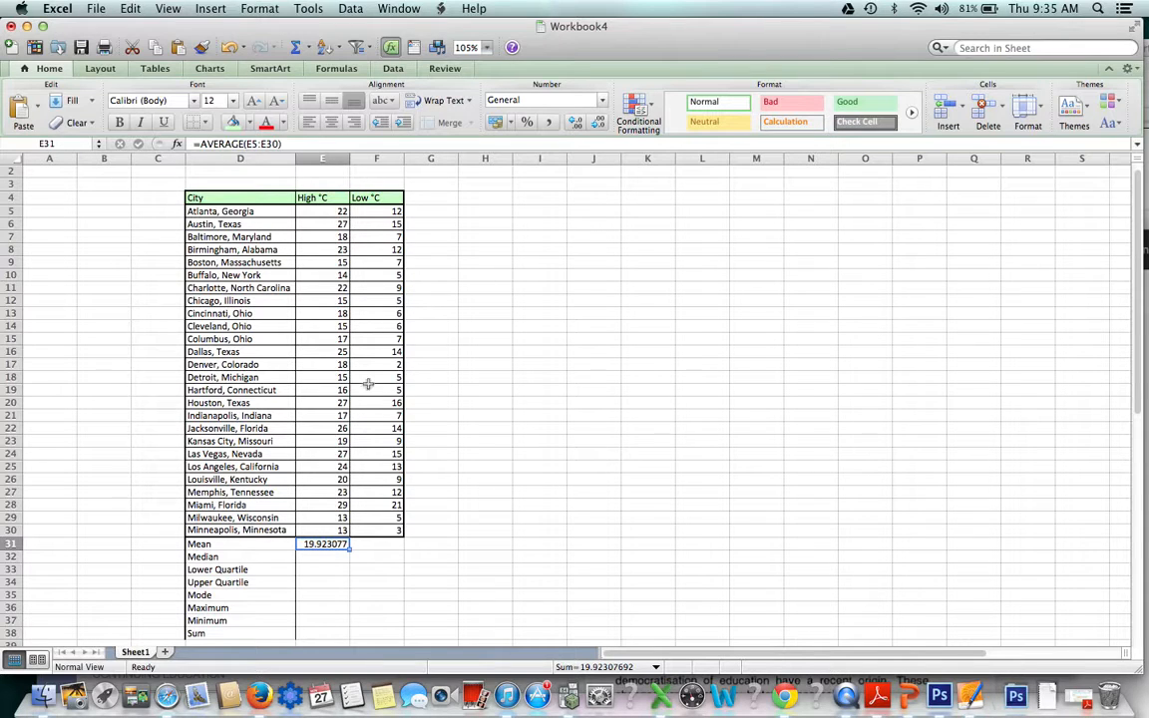
Fill the AVERAGE formula across to the Low °C column, giving 9.2692308, and move to the Median row
{"action": "left_click", "coordinate": [375, 415]}
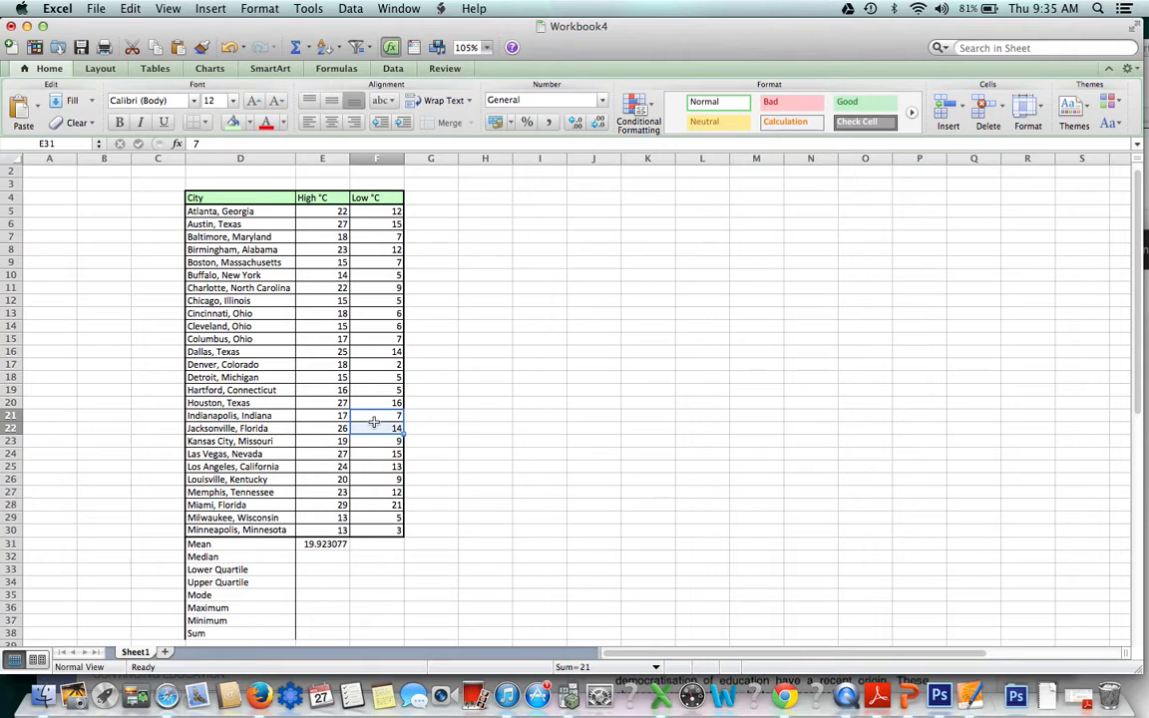
{"action": "left_click", "coordinate": [323, 542]}
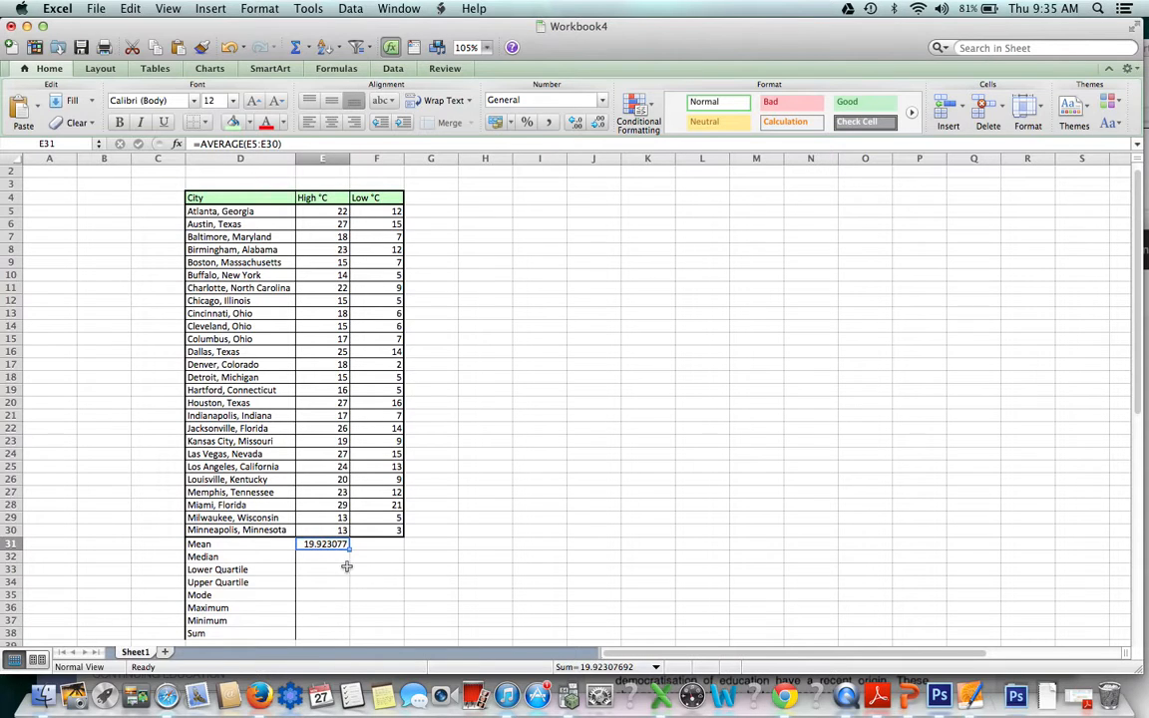
{"action": "mouse_move", "coordinate": [351, 546]}
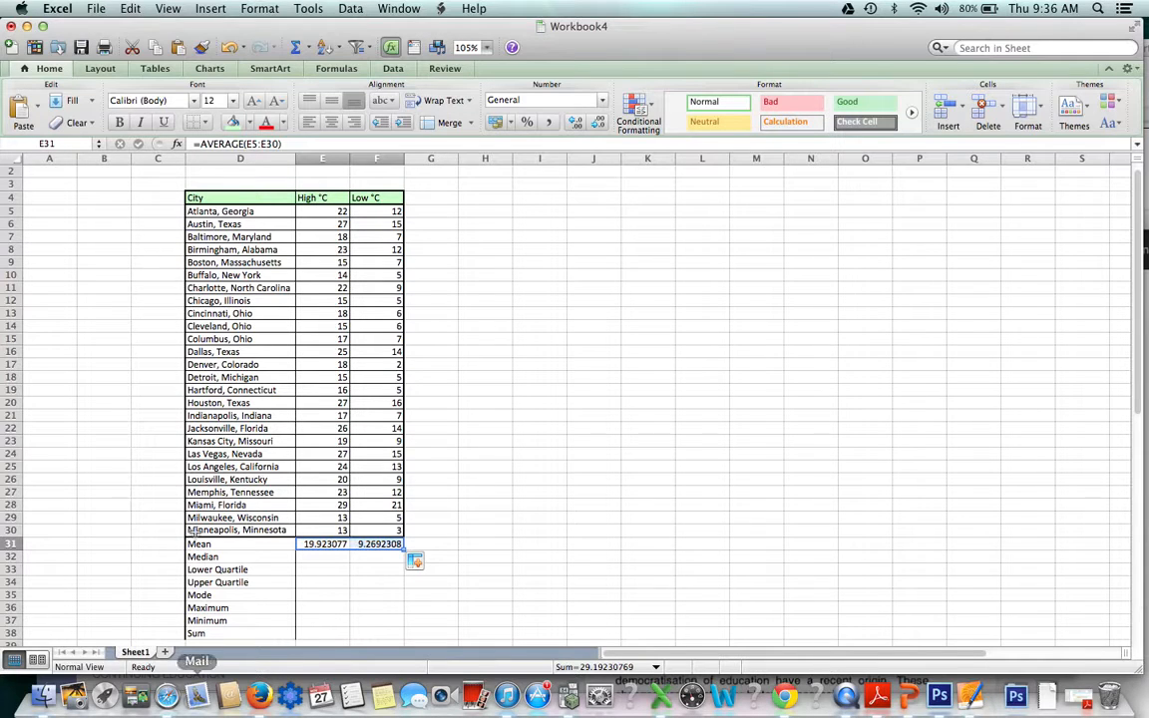
{"action": "left_click", "coordinate": [323, 556]}
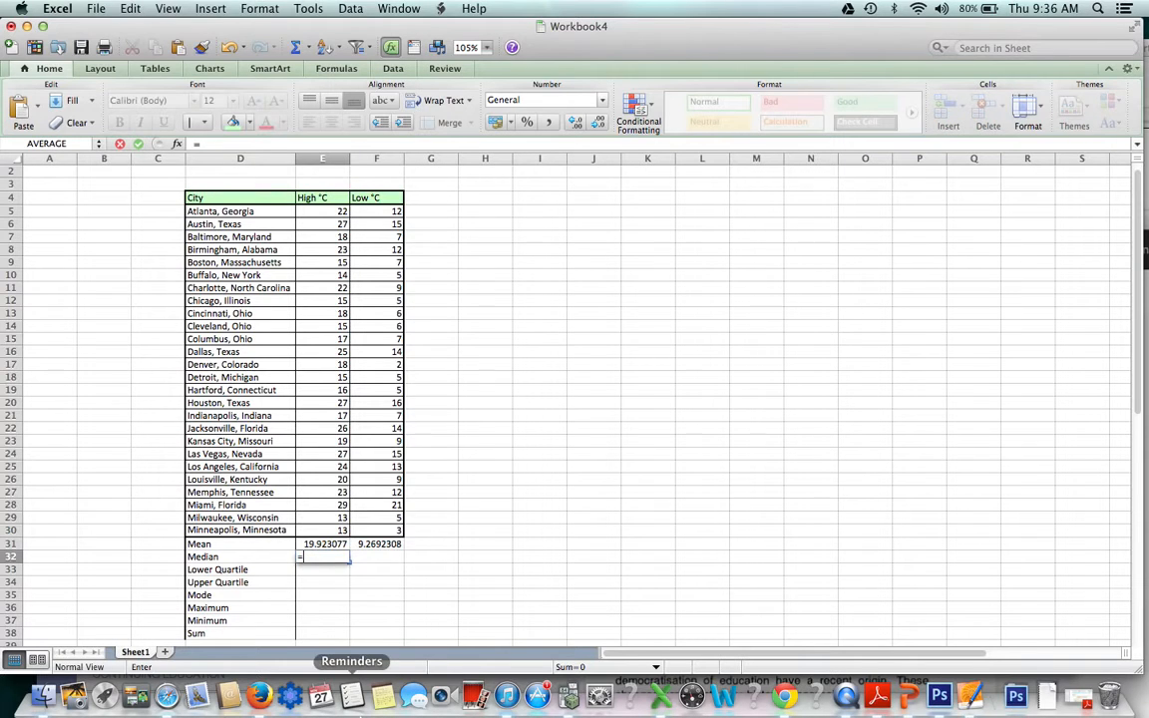
Enter a MEDIAN formula over E5:E30, retrying after a first attempt, to get 18.5
{"action": "type", "text": "=median(E4:E30"}
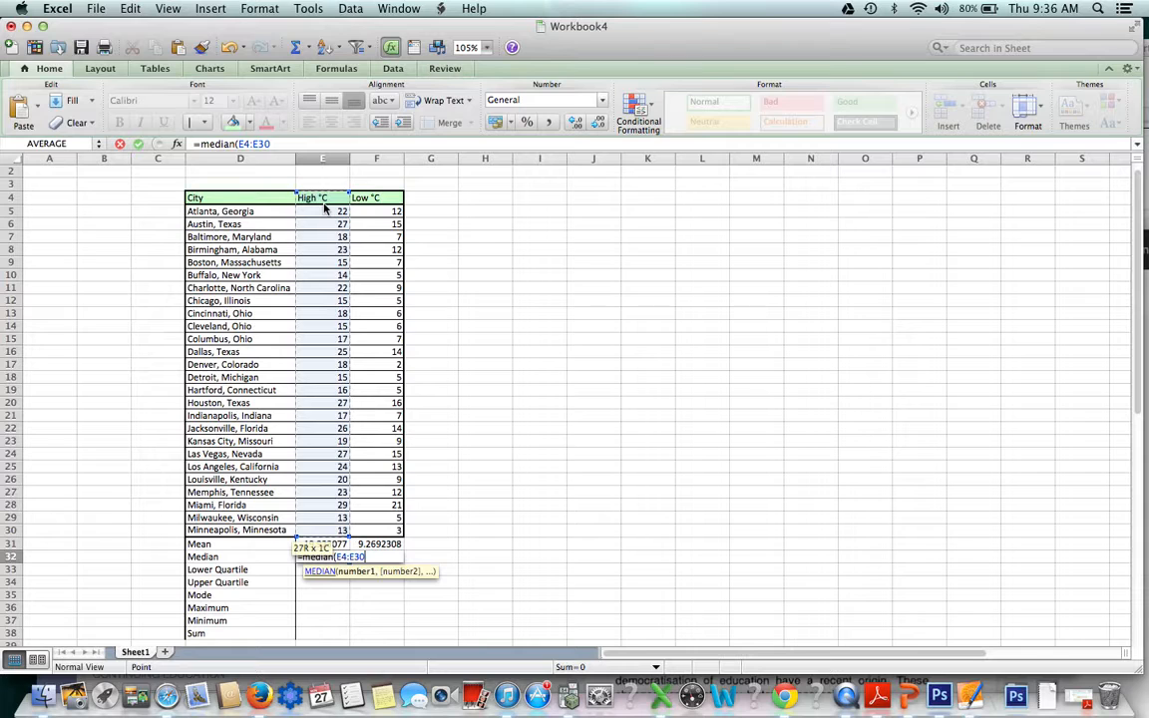
{"action": "key", "text": "Return"}
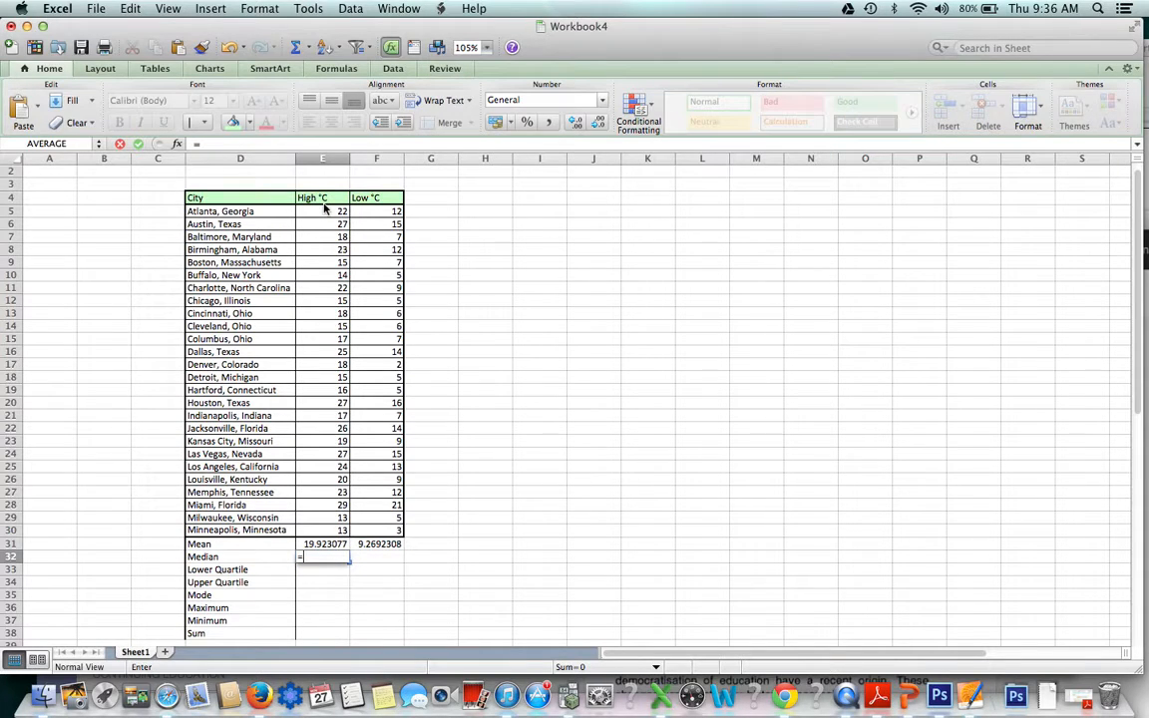
{"action": "type", "text": "=median("}
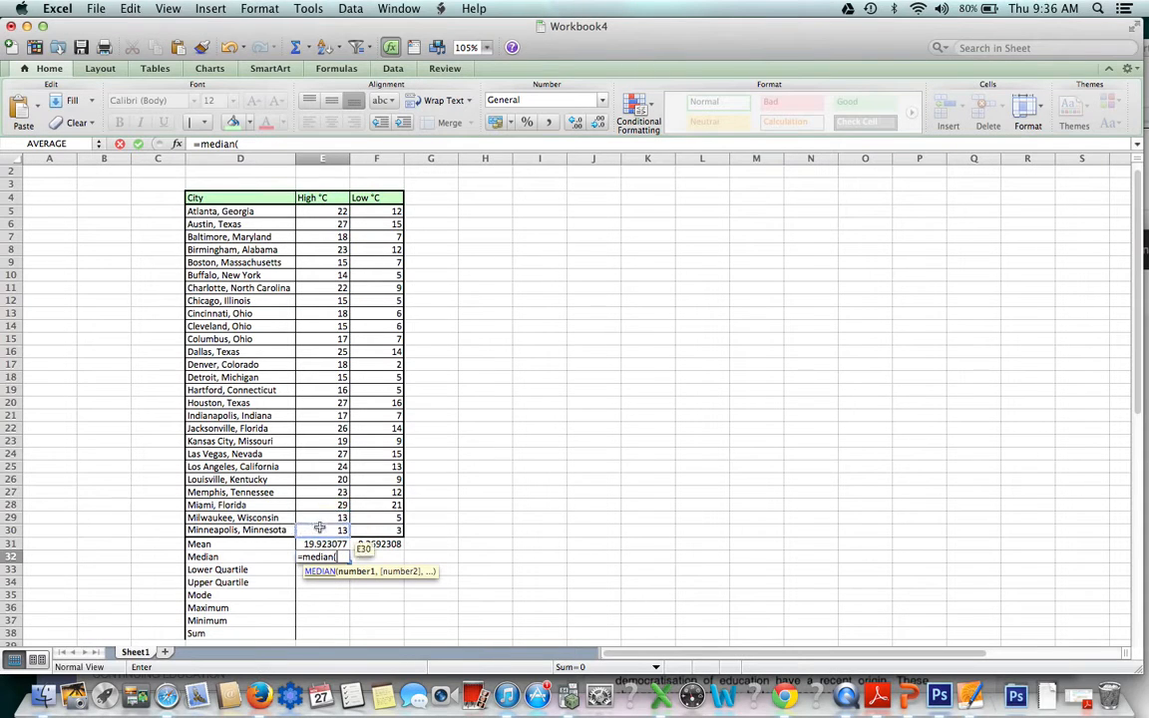
{"action": "left_click_drag", "start_coordinate": [323, 211], "coordinate": [323, 531]}
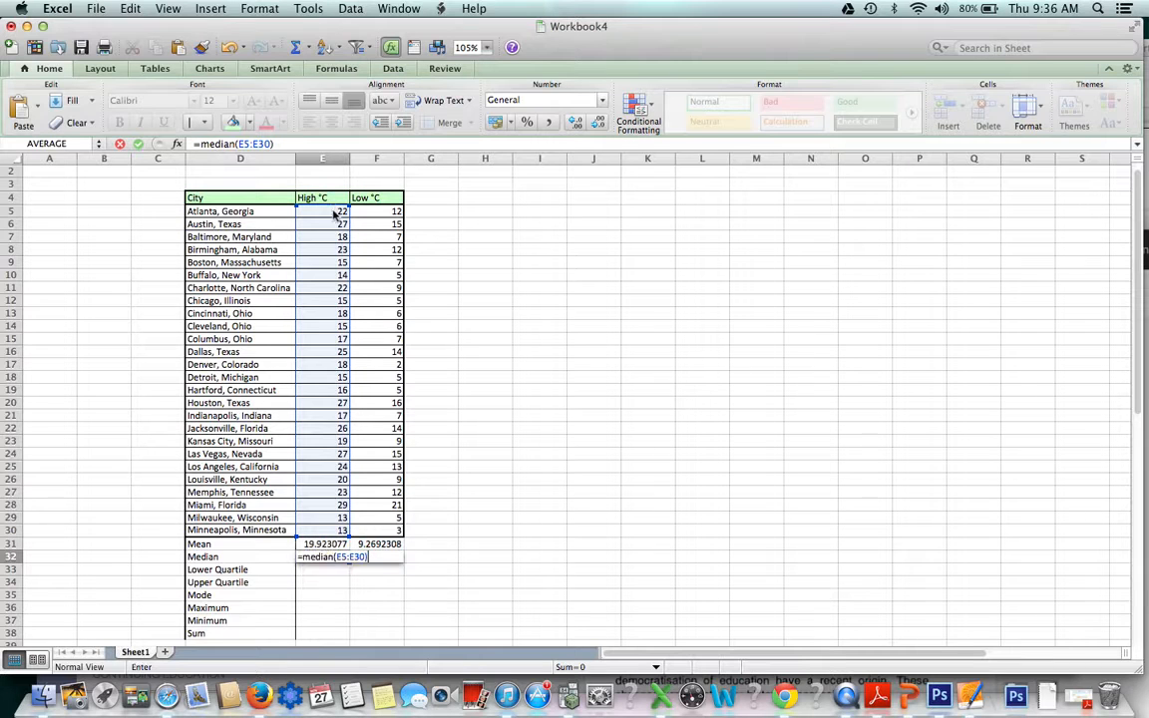
{"action": "key", "text": "Return"}
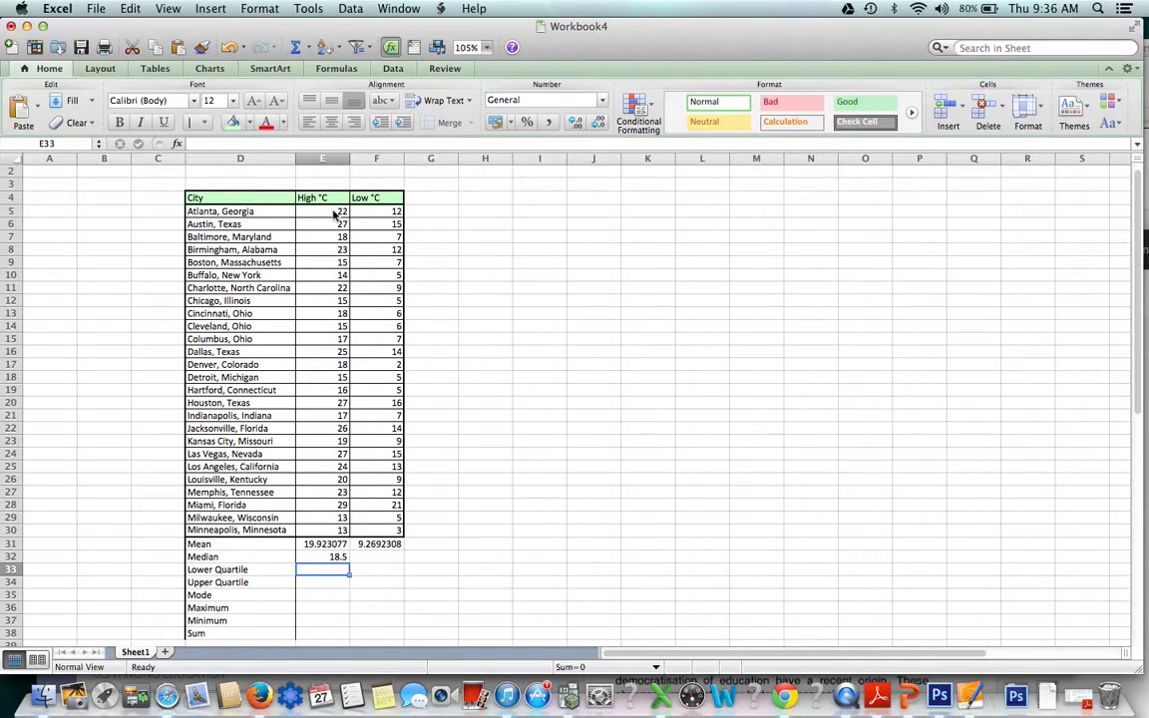
{"action": "type", "text": "="}
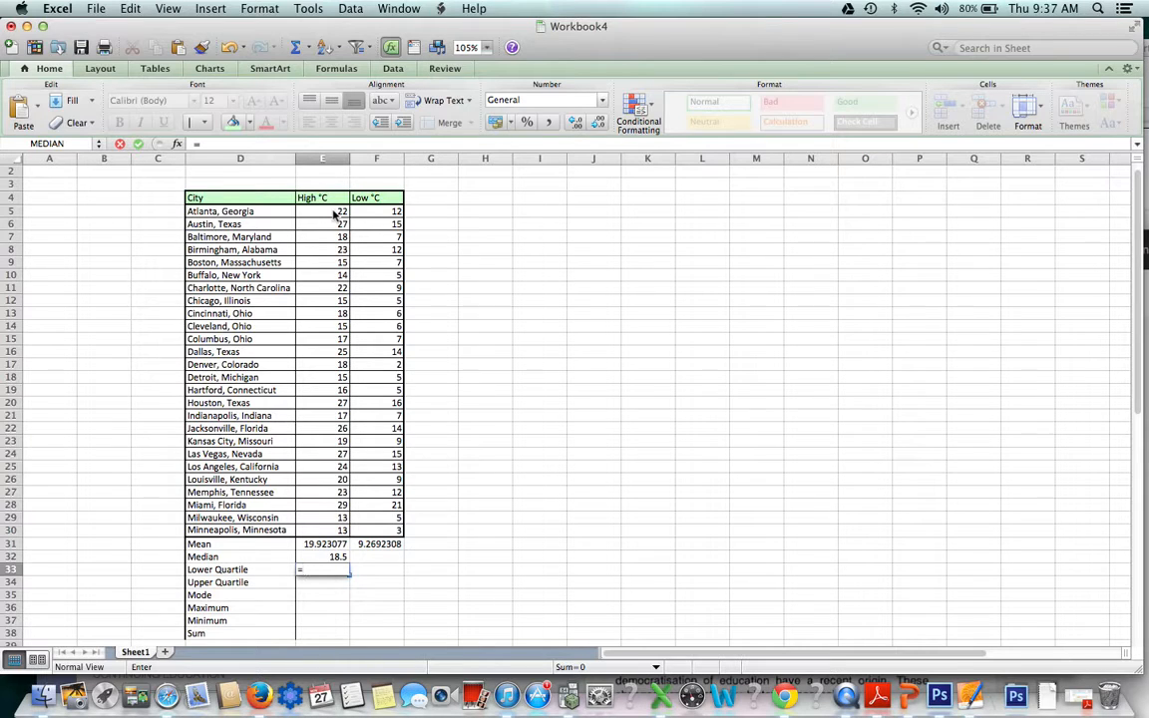
Enter =PERCENTILE(E5:E30,0.25) for the High °C lower quartile, giving 15.25
{"action": "type", "text": "=perCENTILE"}
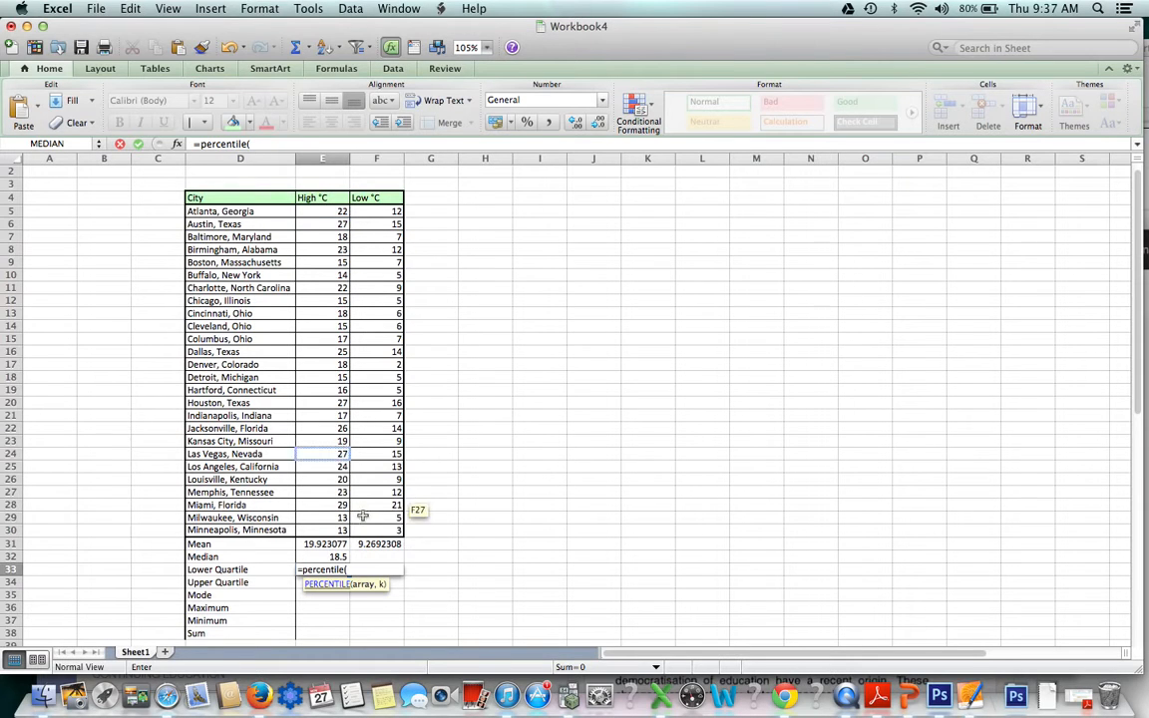
{"action": "mouse_move", "coordinate": [359, 594]}
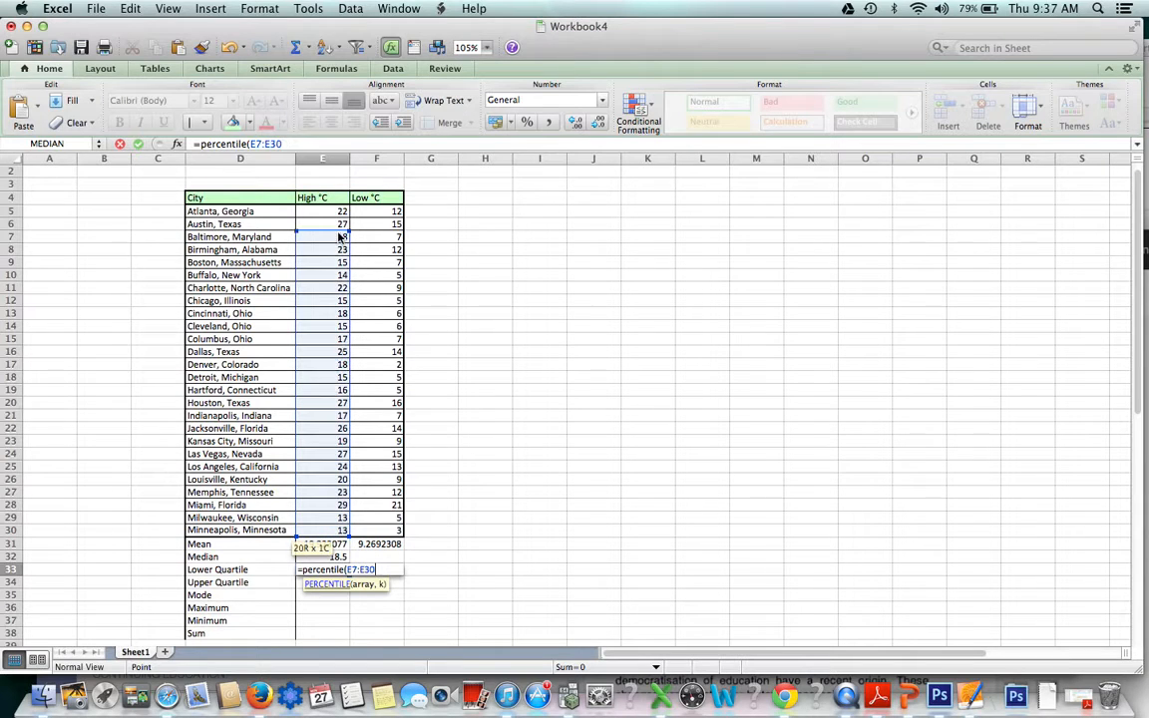
{"action": "left_click", "coordinate": [323, 212]}
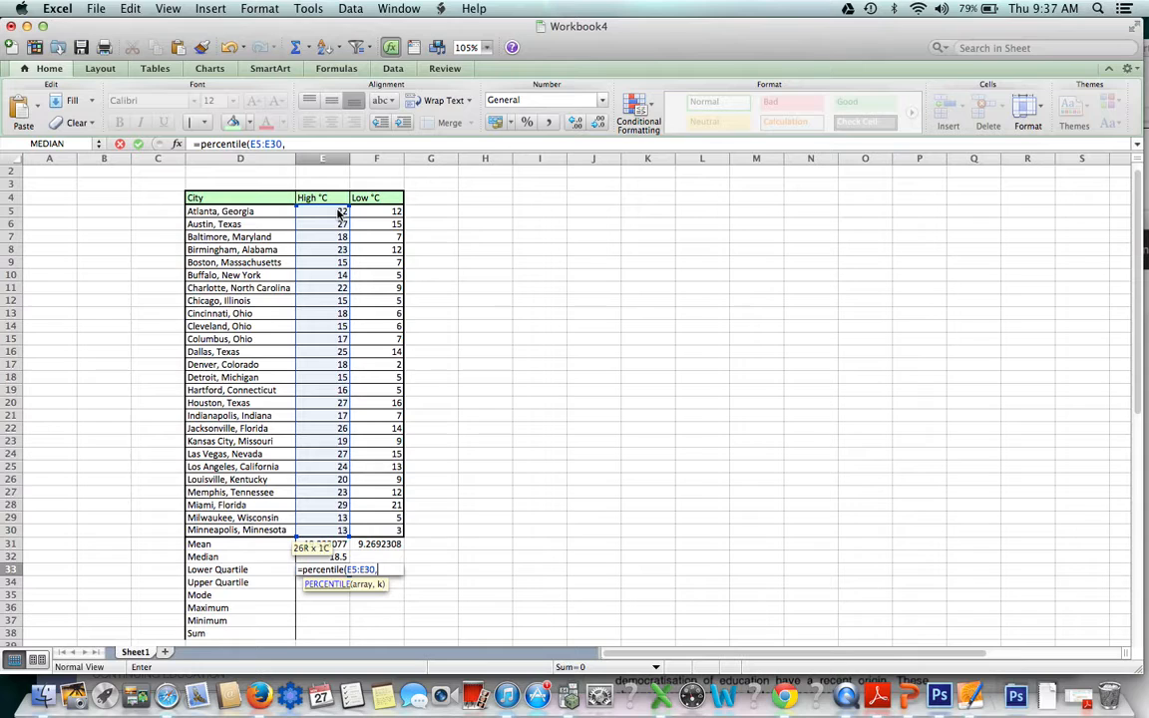
{"action": "type", "text": "0."}
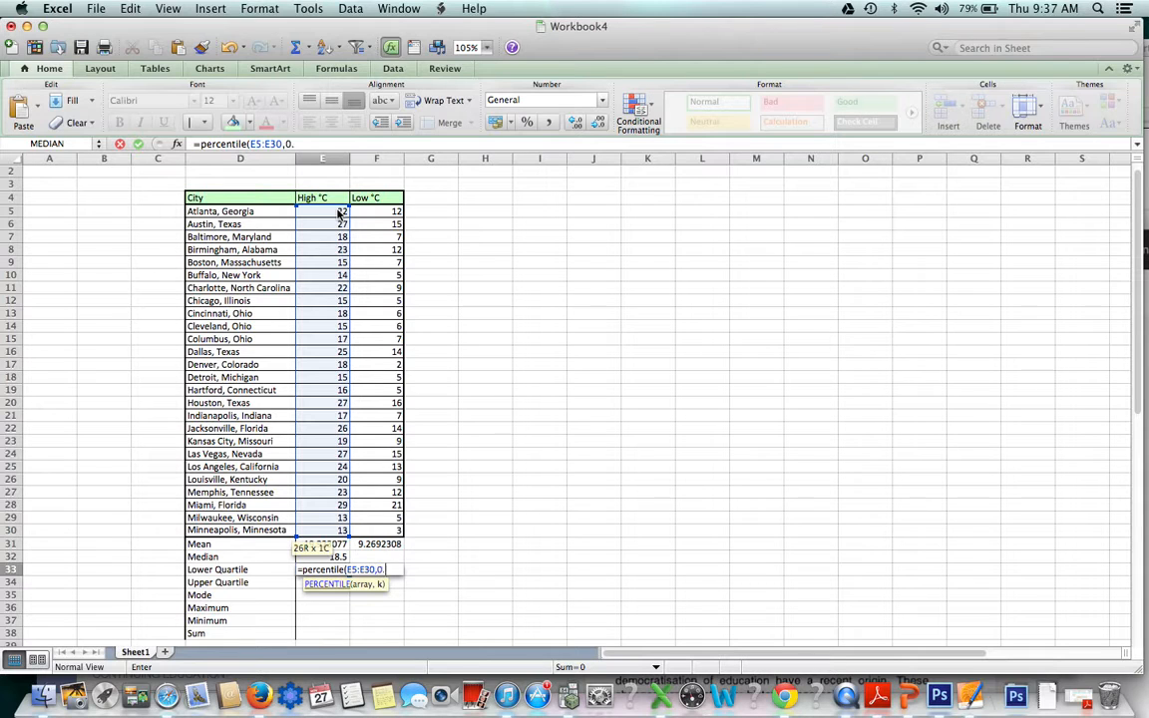
{"action": "type", "text": "25"}
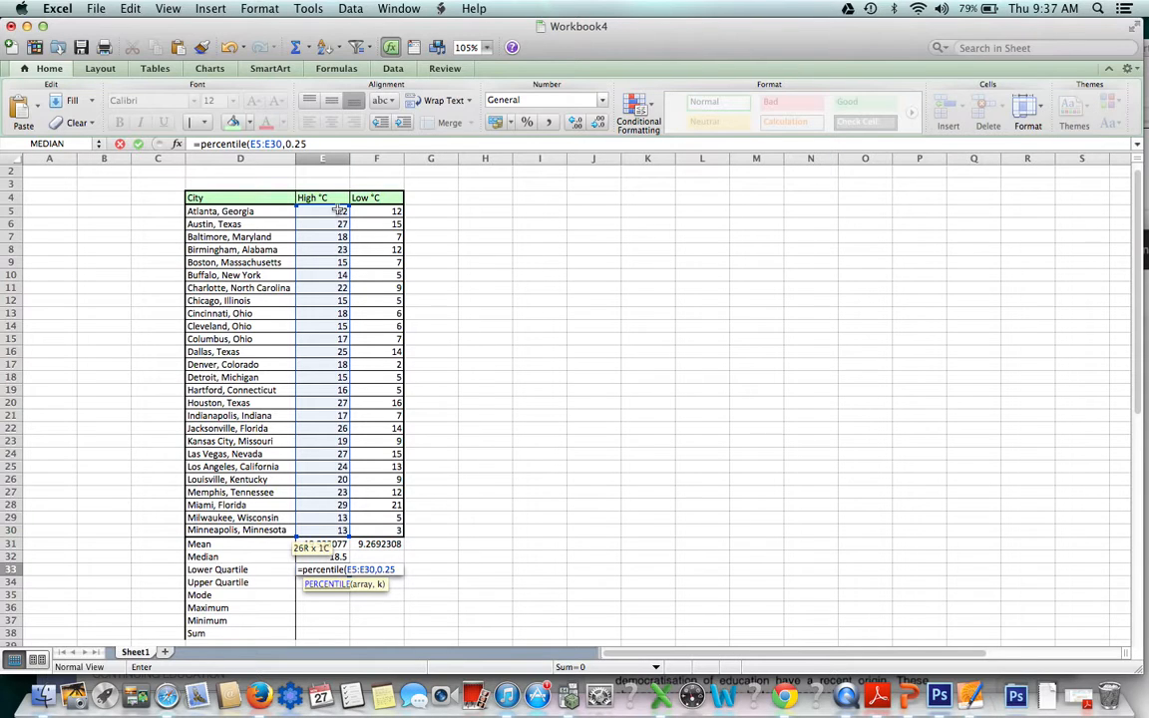
{"action": "key", "text": "Return"}
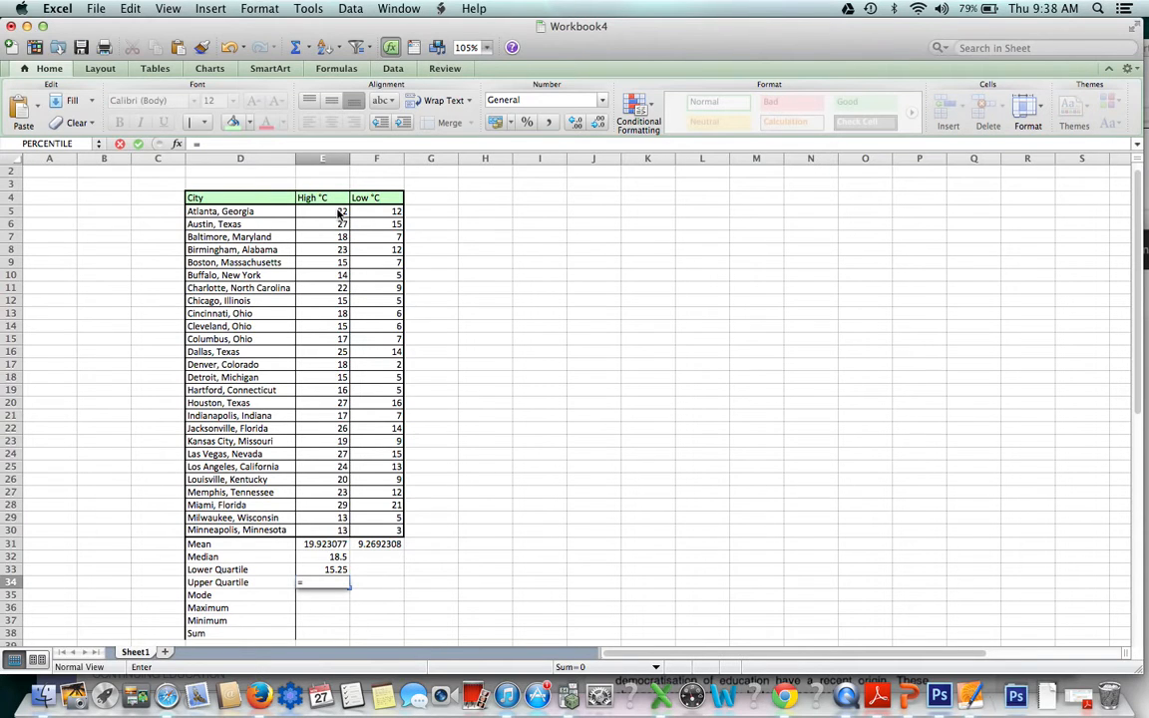
Enter =PERCENTILE(E5:E30,0.75) for the High °C upper quartile, giving 23.75
{"action": "type", "text": "=percentILE"}
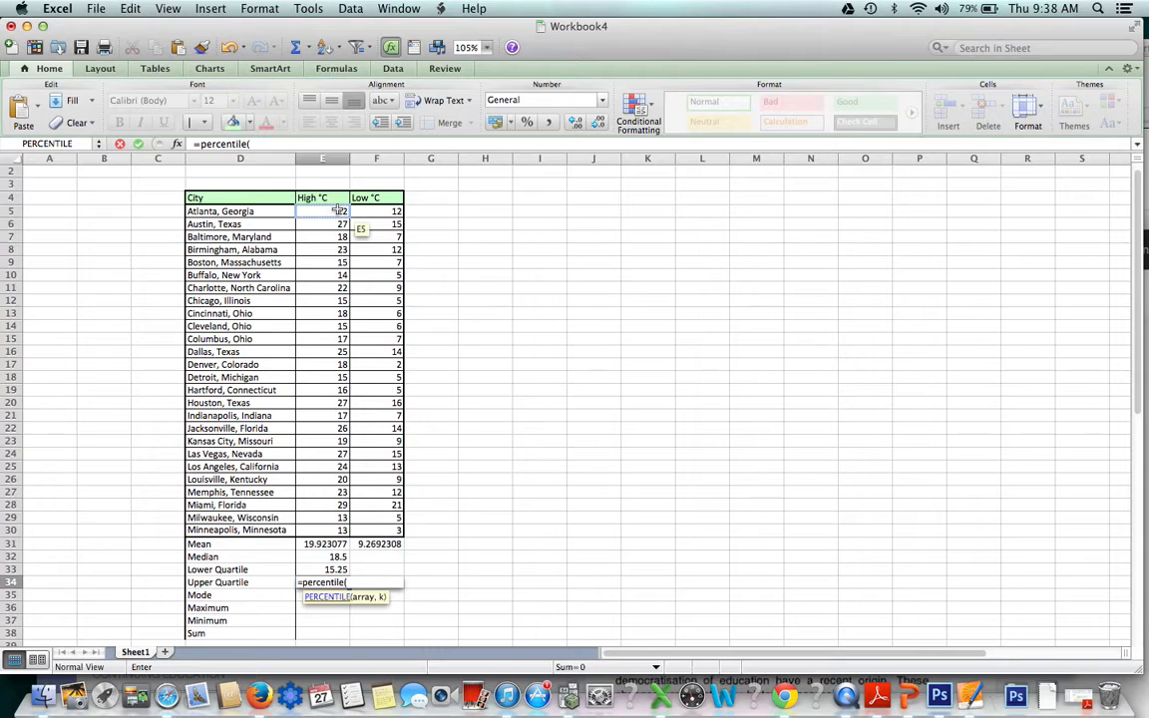
{"action": "left_click", "coordinate": [323, 531]}
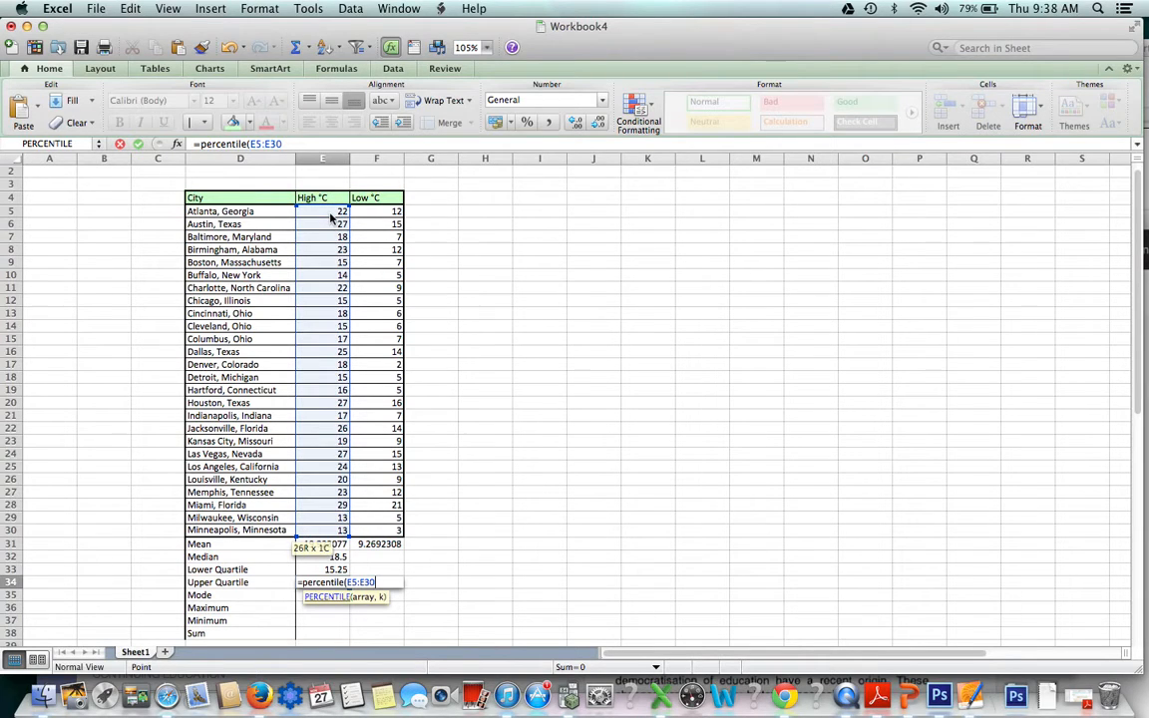
{"action": "type", "text": ","}
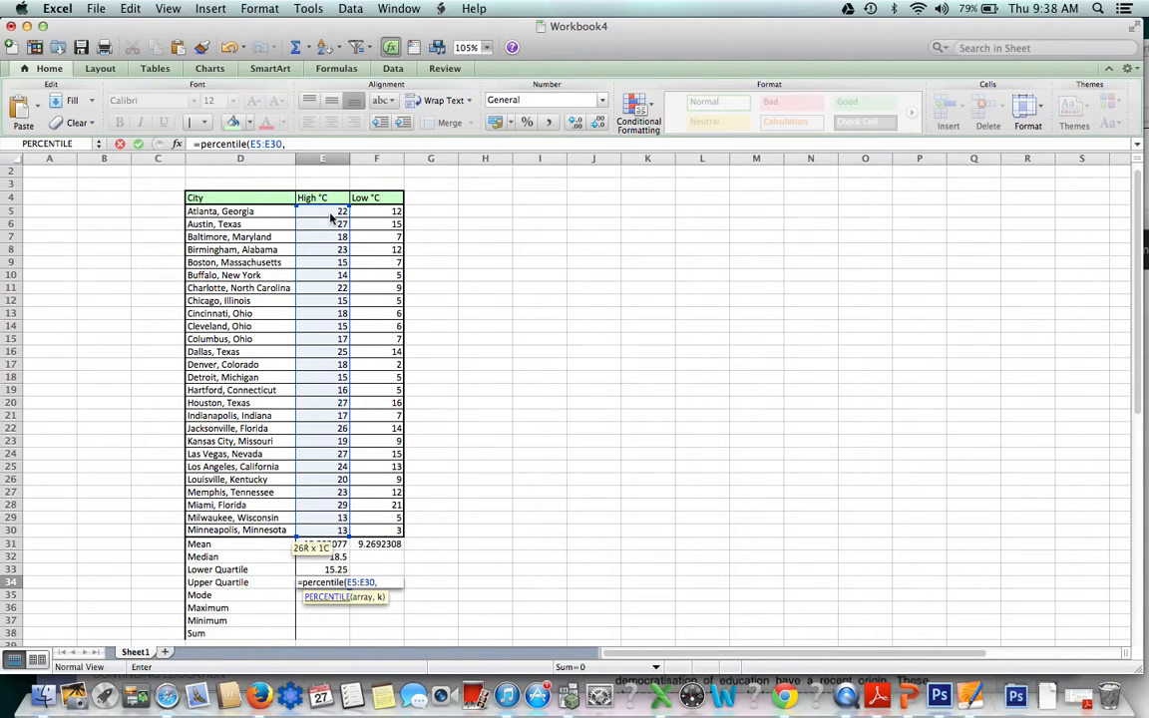
{"action": "type", "text": "0.7"}
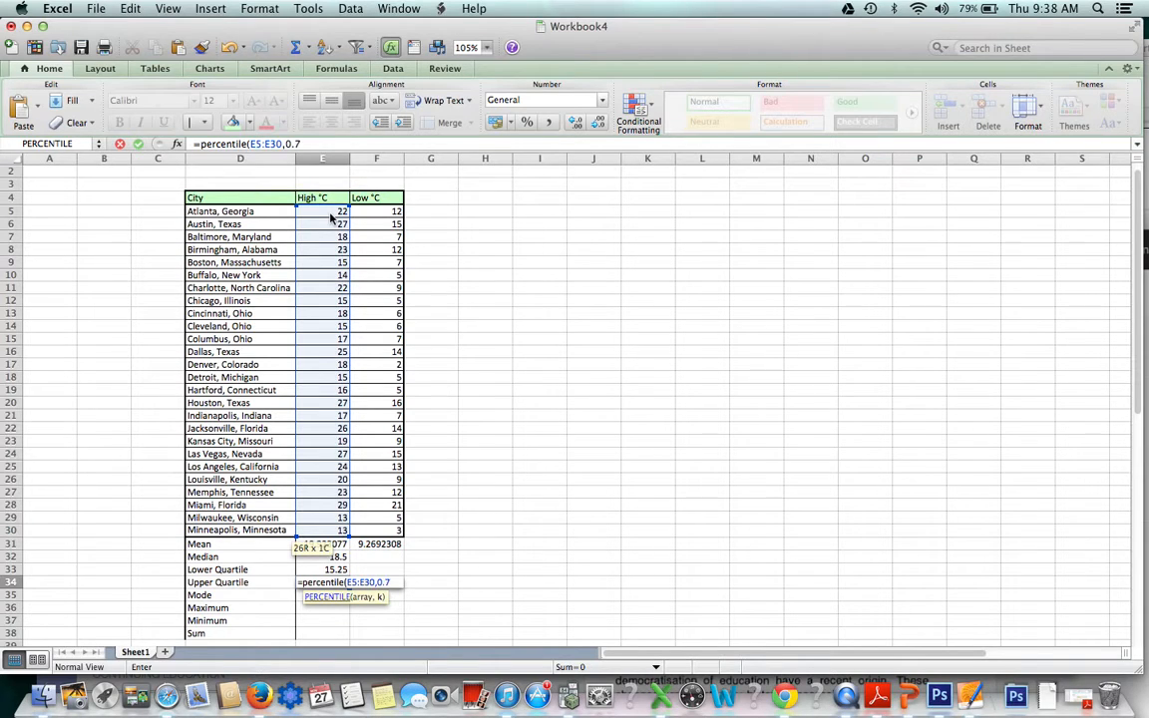
{"action": "type", "text": "5)"}
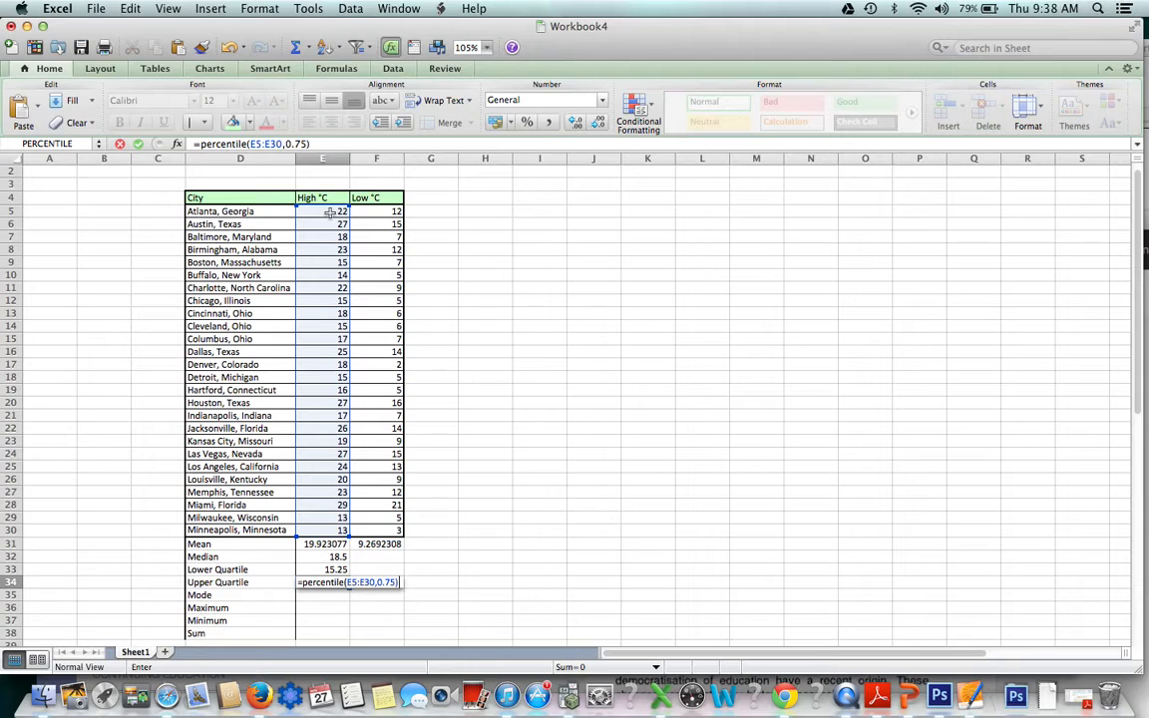
{"action": "key", "text": "Return"}
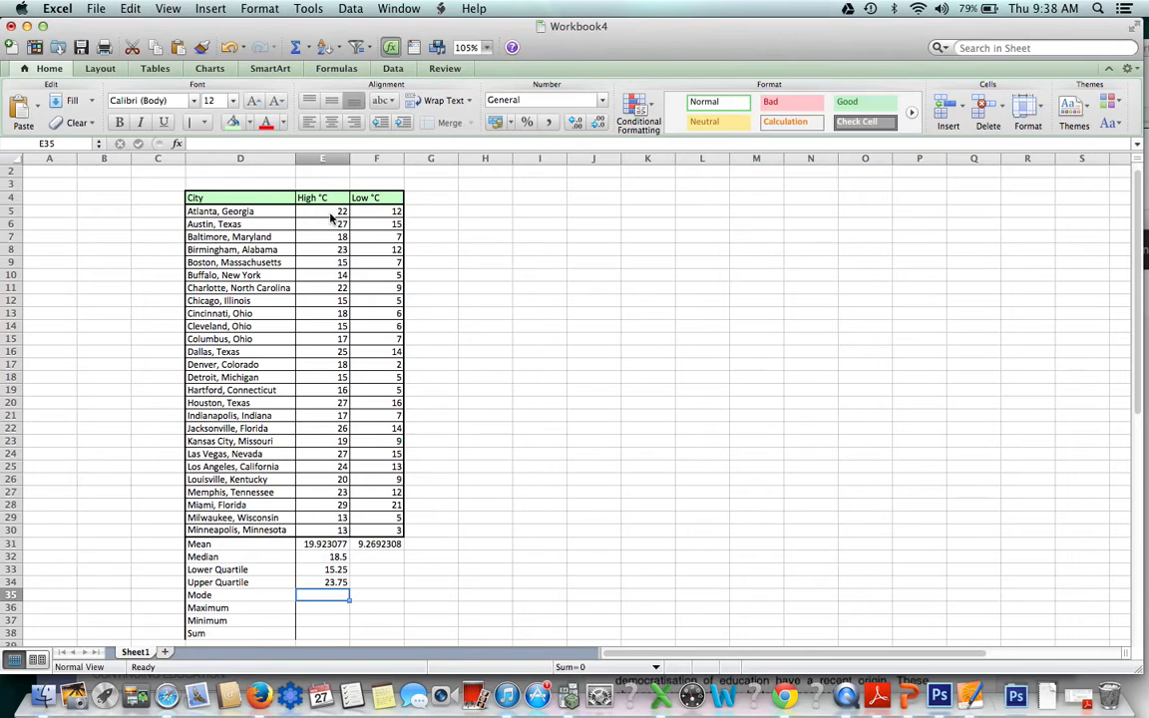
Enter MODE and MAX formulas over the High °C values, giving 15 and 29
{"action": "type", "text": "=mode("}
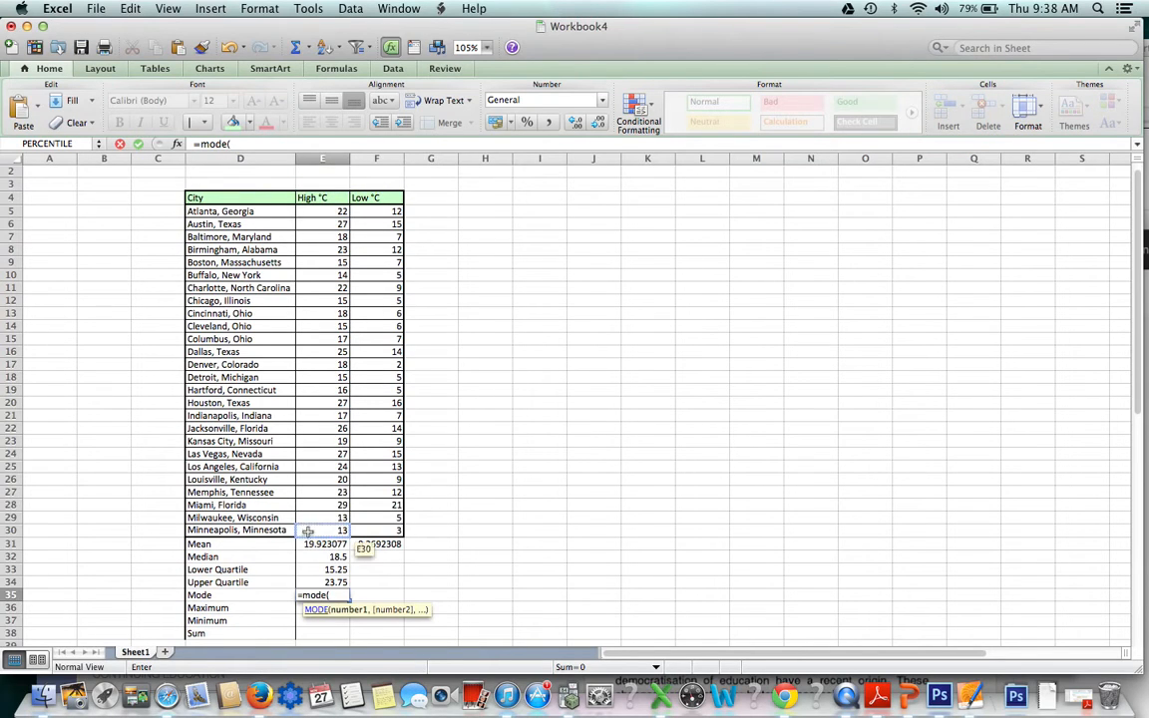
{"action": "left_click_drag", "start_coordinate": [323, 212], "coordinate": [323, 531]}
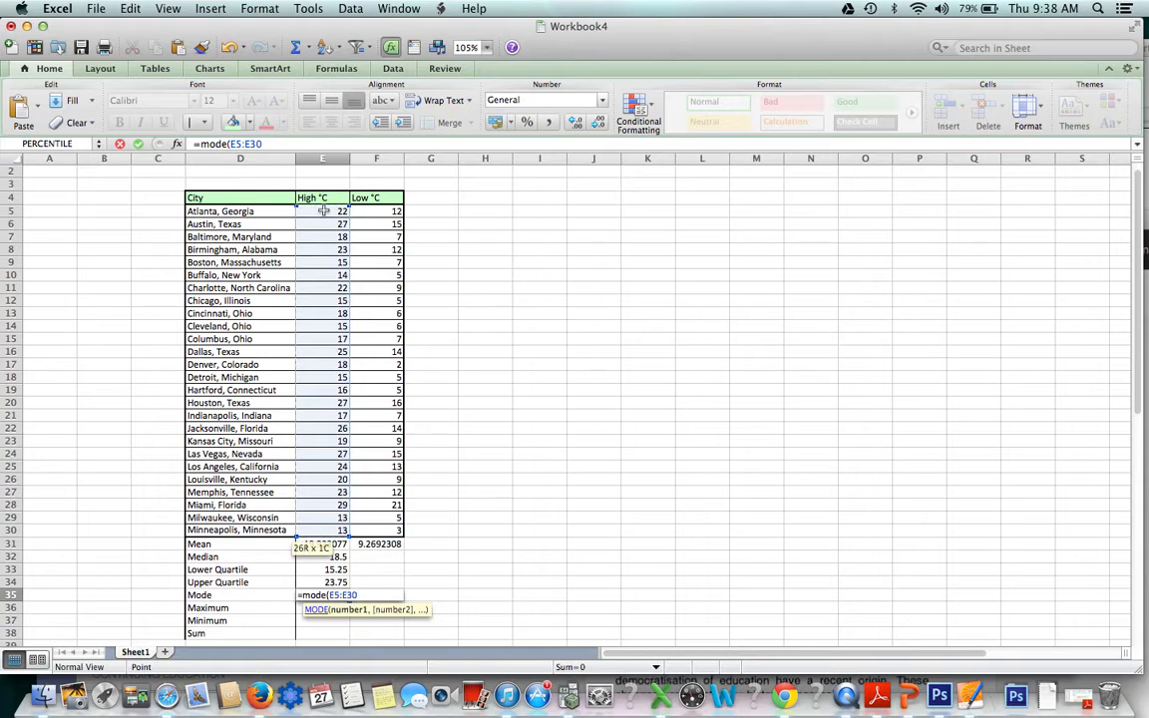
{"action": "key", "text": "Return"}
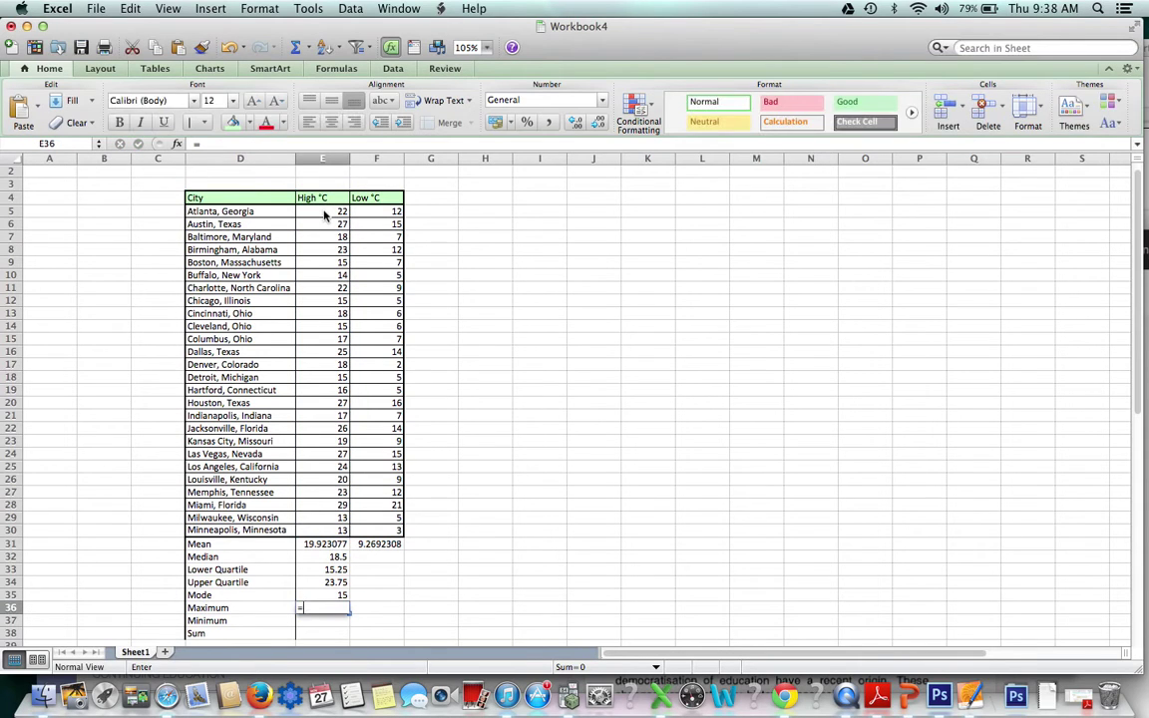
{"action": "type", "text": "maTCH"}
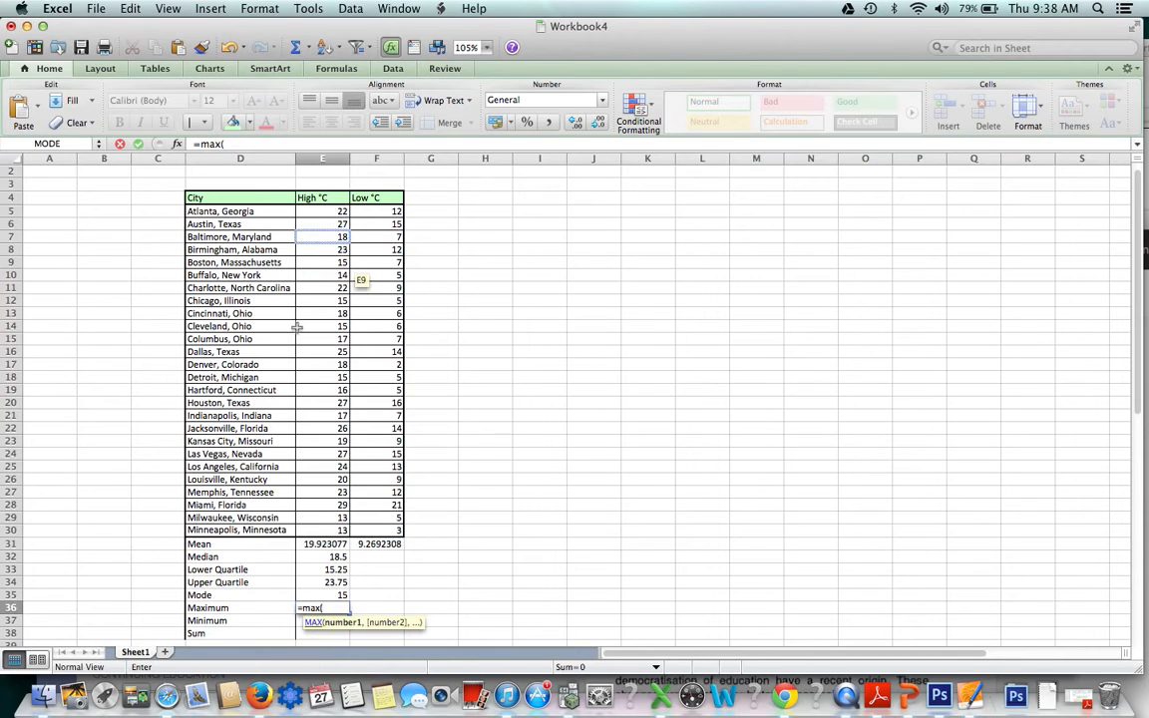
{"action": "left_click_drag", "start_coordinate": [323, 313], "coordinate": [323, 530]}
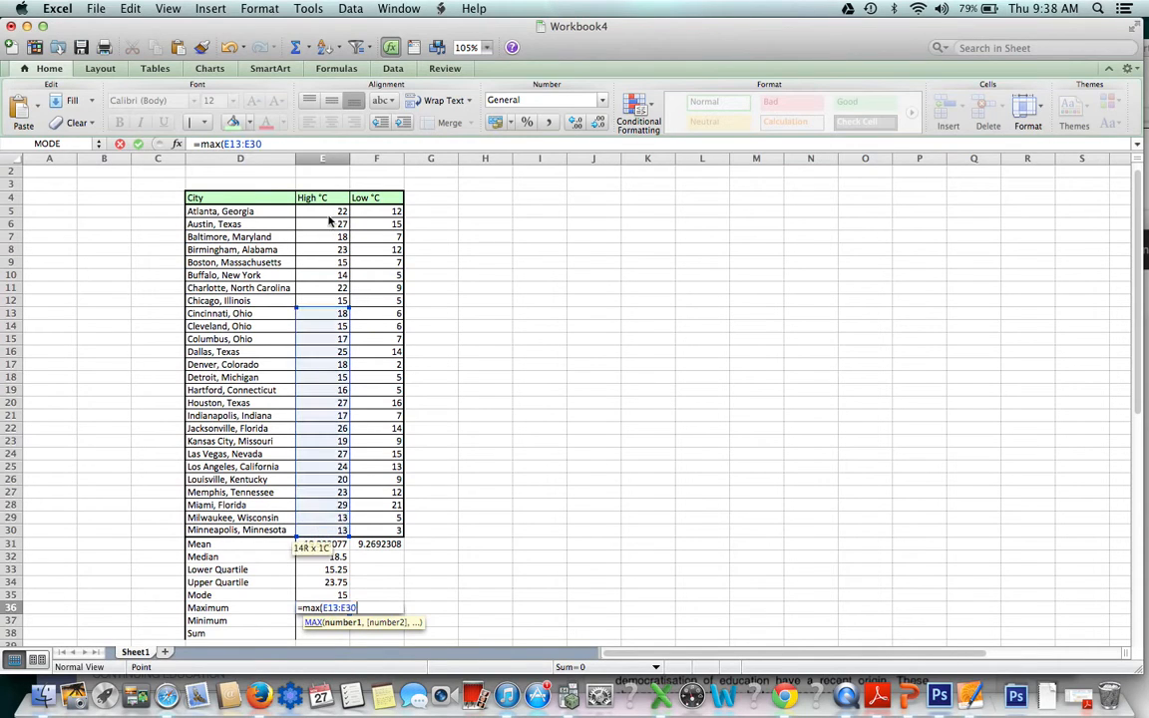
{"action": "key", "text": "Return"}
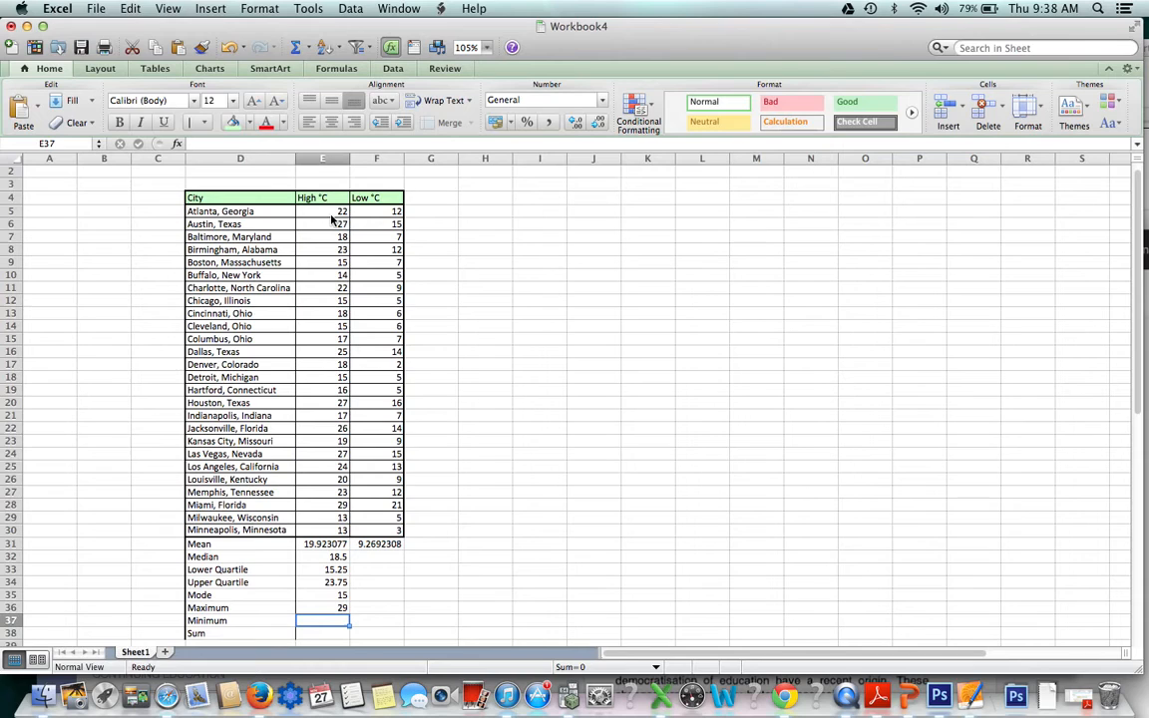
Enter MIN and SUM formulas over the High °C values, giving 13 and 518
{"action": "type", "text": "=min(E15:E30"}
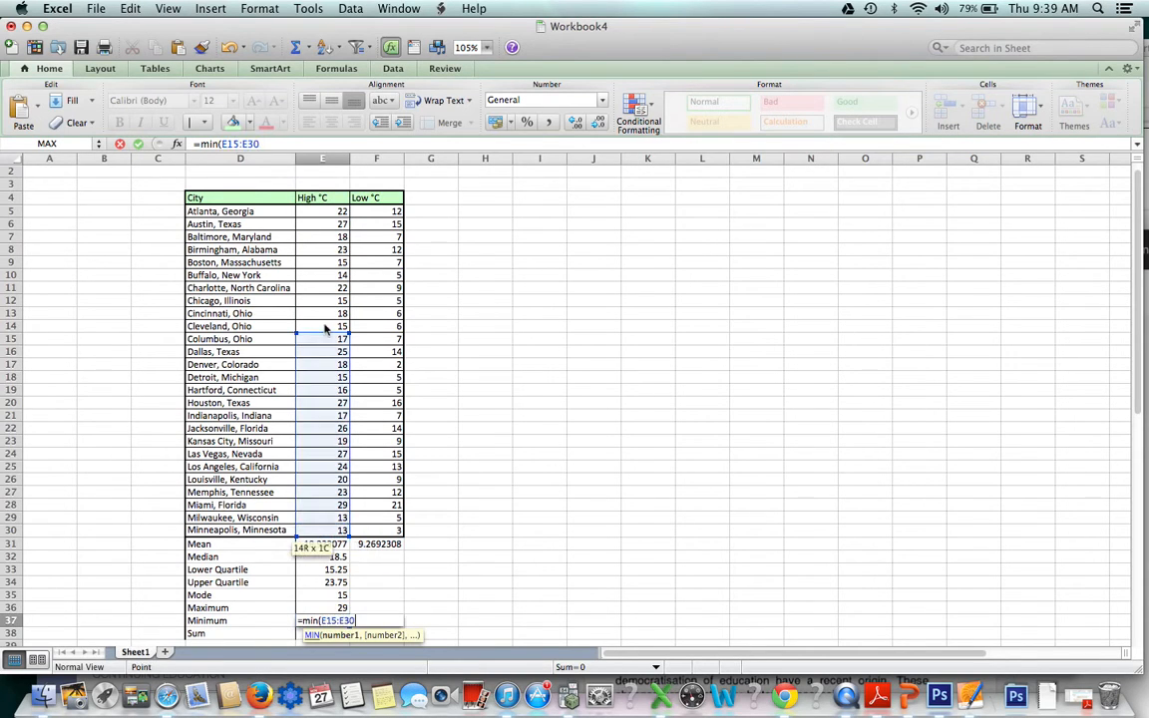
{"action": "left_click_drag", "start_coordinate": [323, 327], "coordinate": [323, 211]}
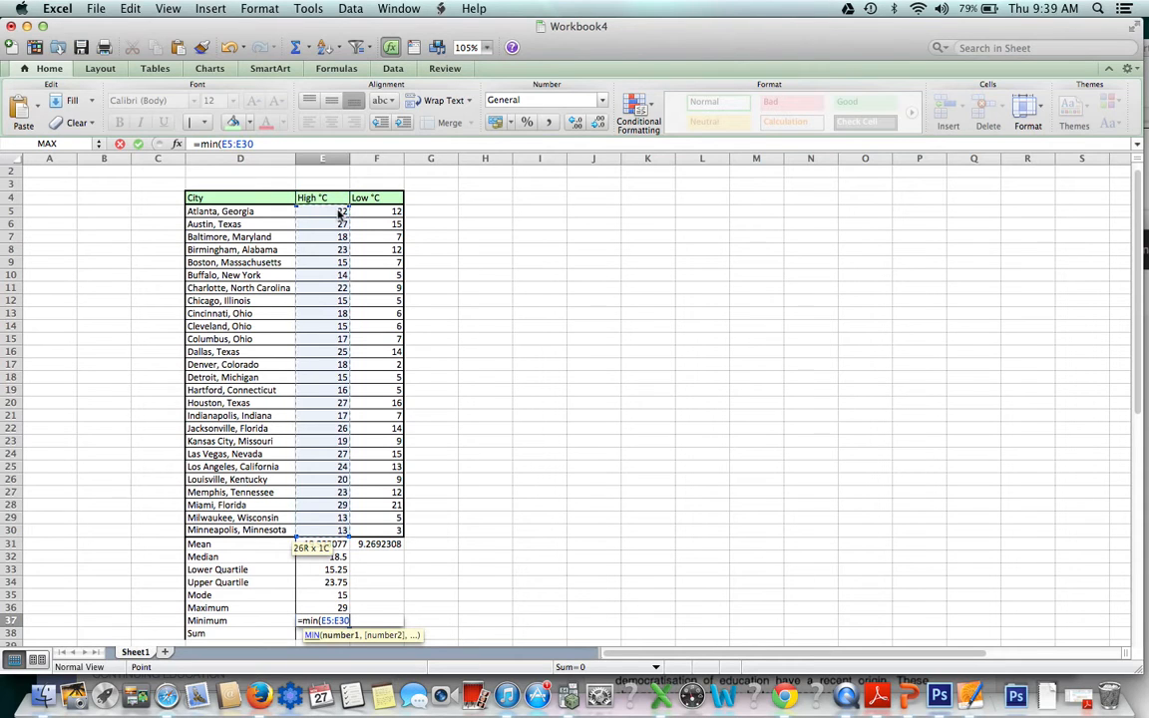
{"action": "key", "text": "Return"}
{"action": "type", "text": "=sum("}
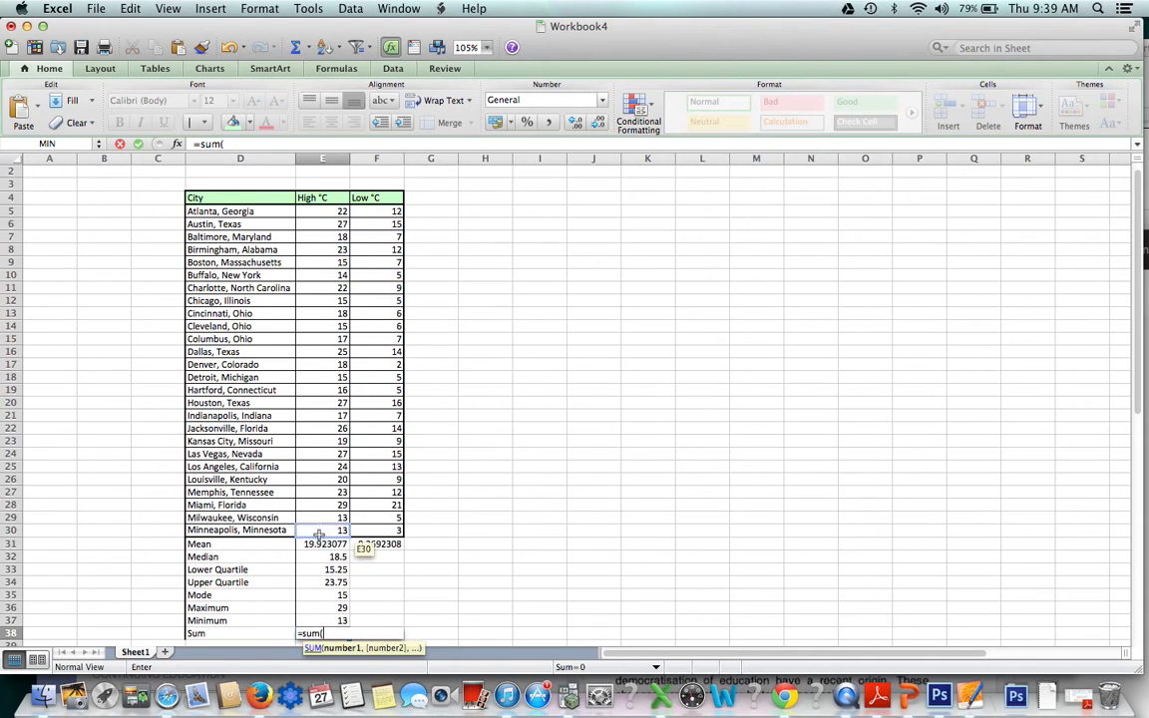
{"action": "left_click_drag", "start_coordinate": [324, 211], "coordinate": [323, 531]}
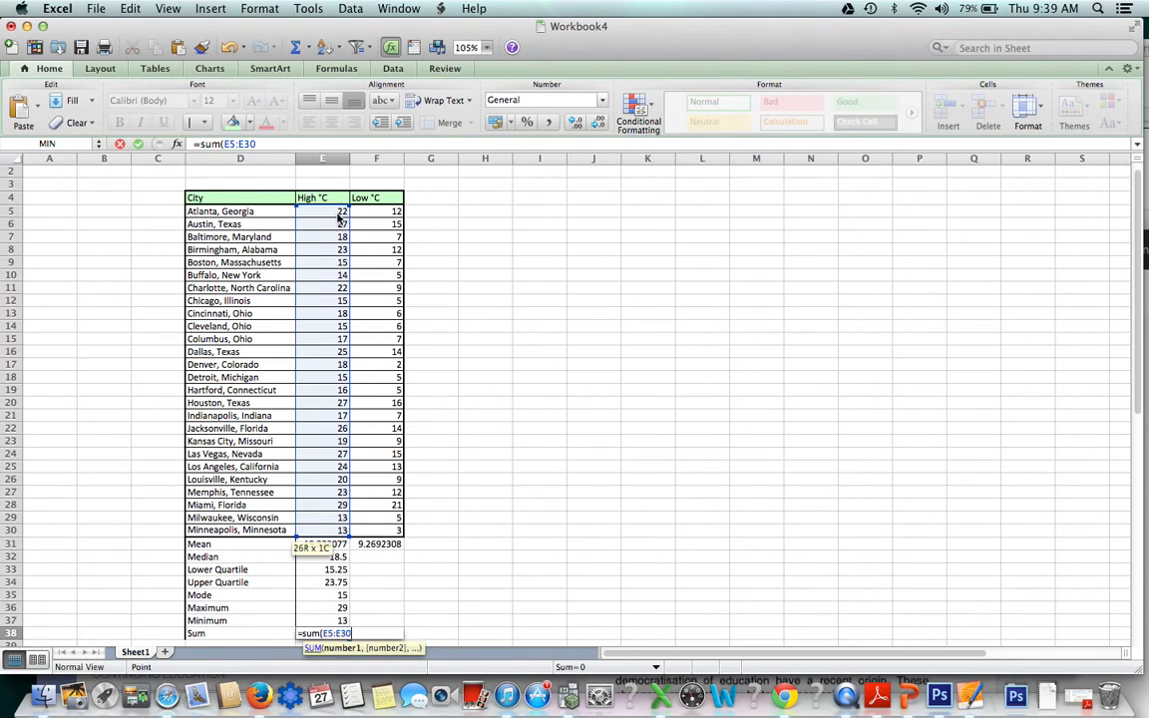
{"action": "key", "text": "Return"}
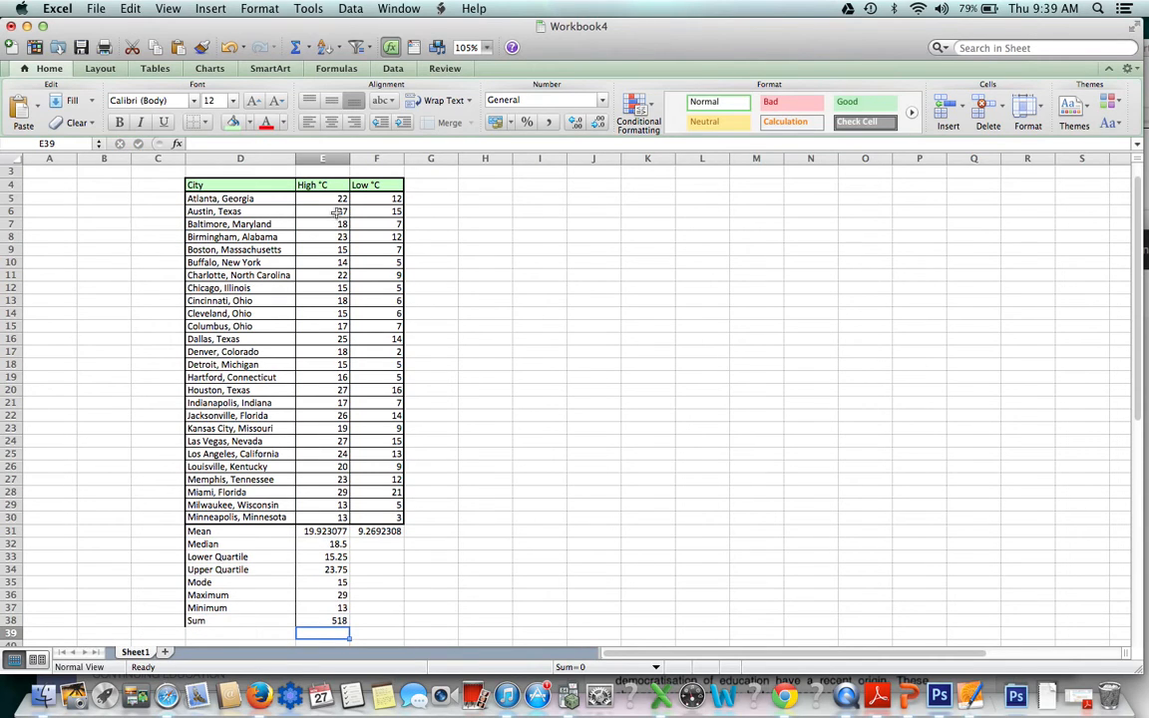
{"action": "mouse_move", "coordinate": [375, 606]}
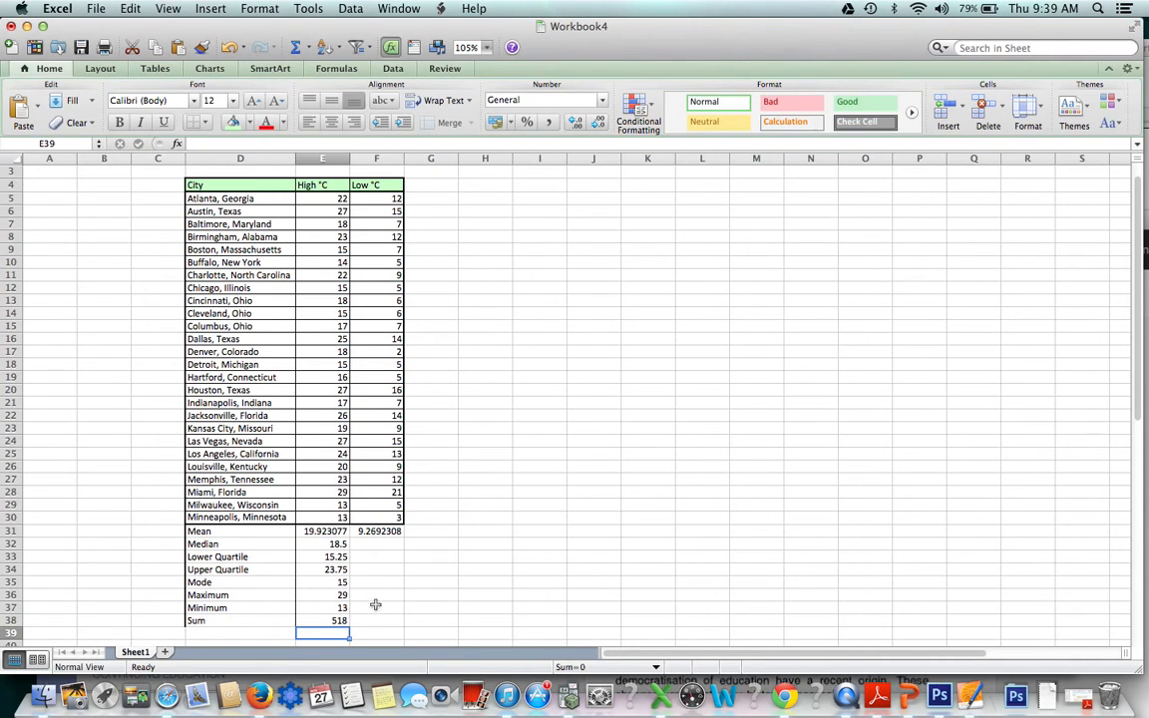
{"action": "mouse_move", "coordinate": [335, 546]}
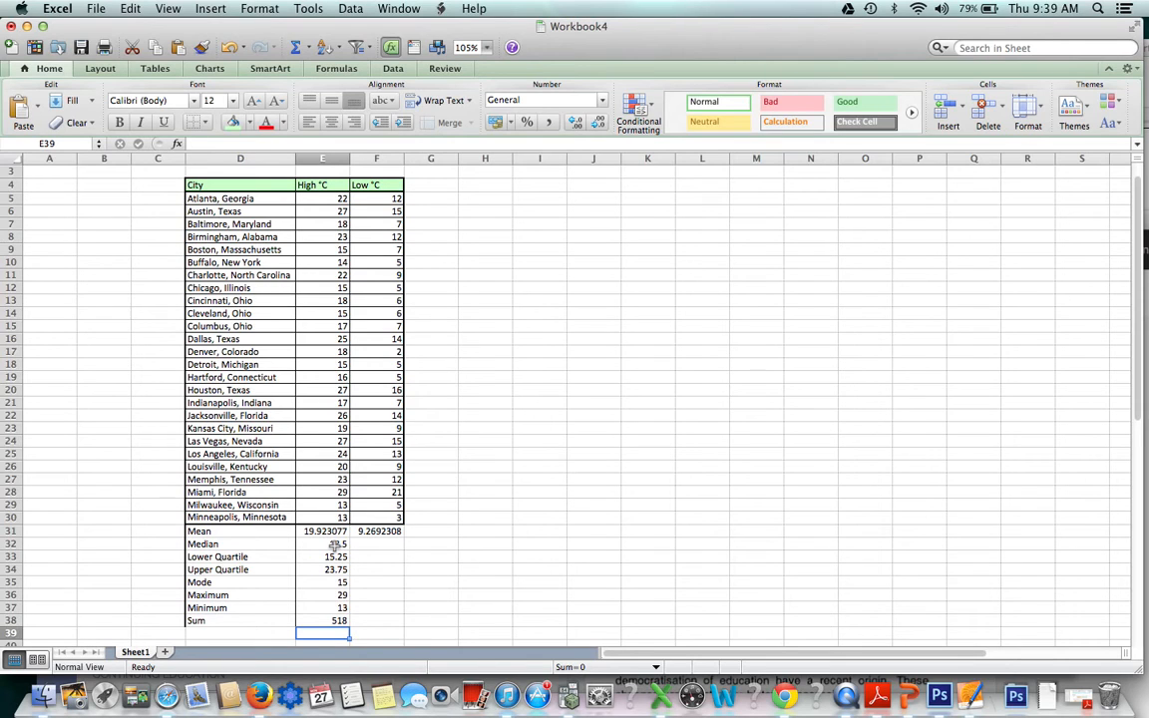
Fill the MEDIAN formula from E32 into F32 so Low °C shows a median of 8
{"action": "left_click", "coordinate": [323, 543]}
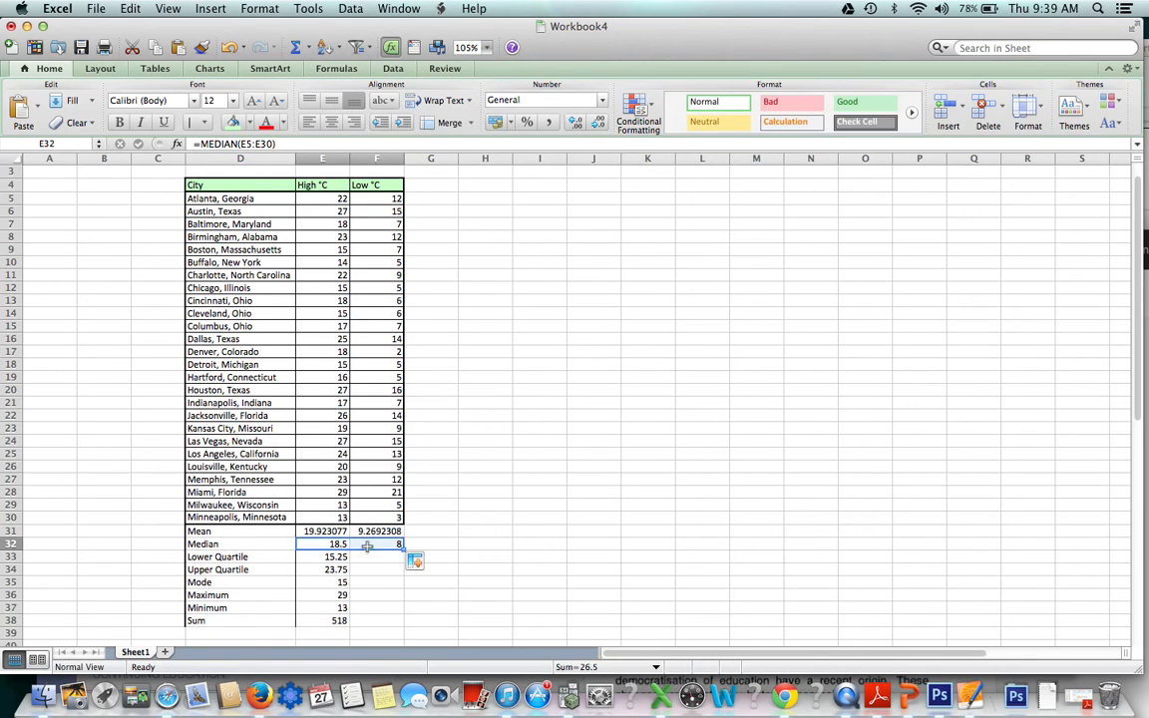
Fill the quartile, mode, max, min and sum formulas into column F: 5.25, 12.75, 5, 21, 2 and 241
{"action": "left_click", "coordinate": [323, 557]}
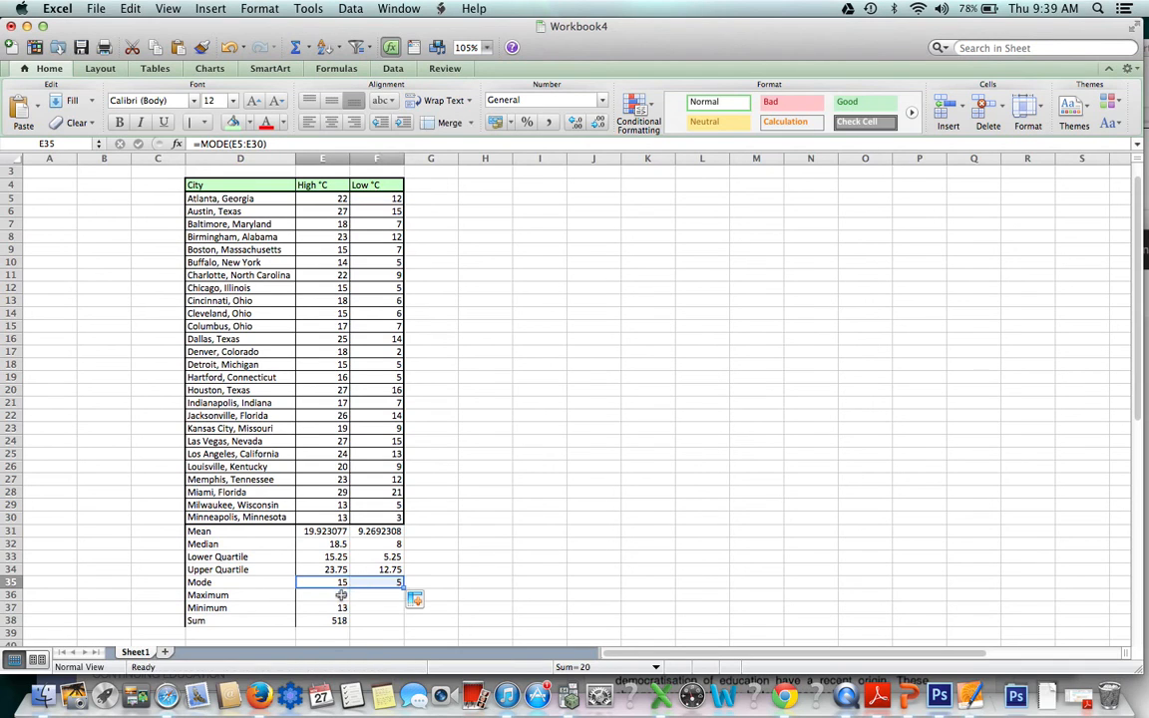
{"action": "left_click", "coordinate": [323, 594]}
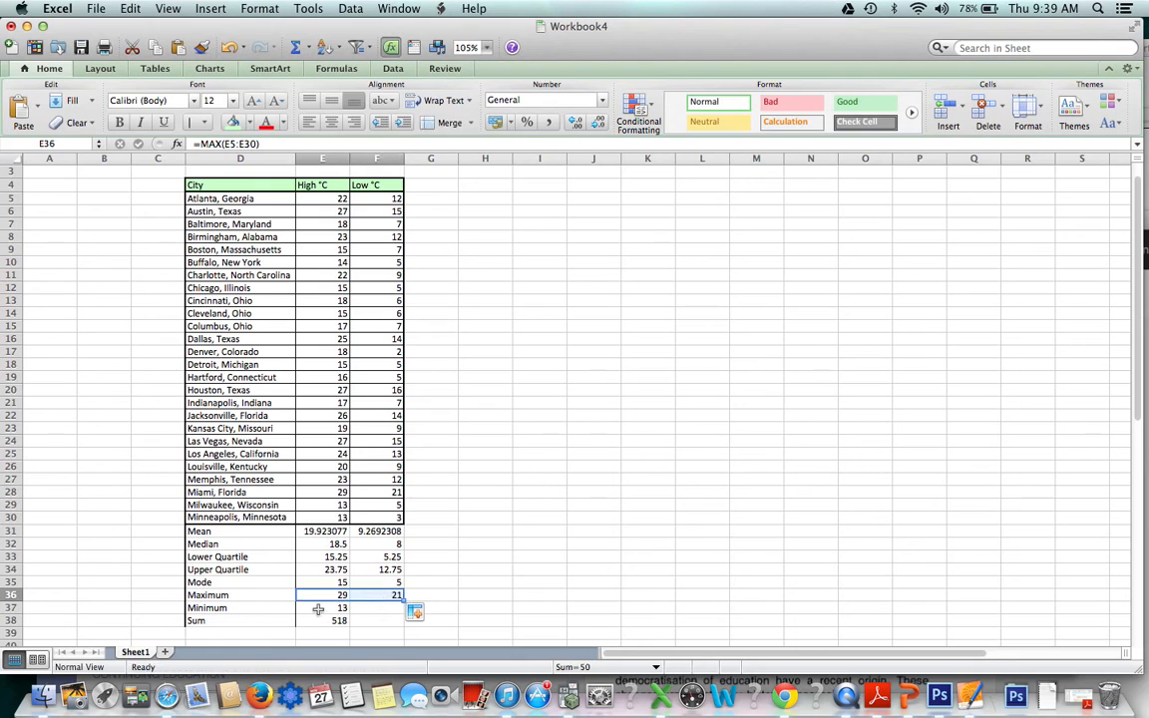
{"action": "left_click", "coordinate": [323, 607]}
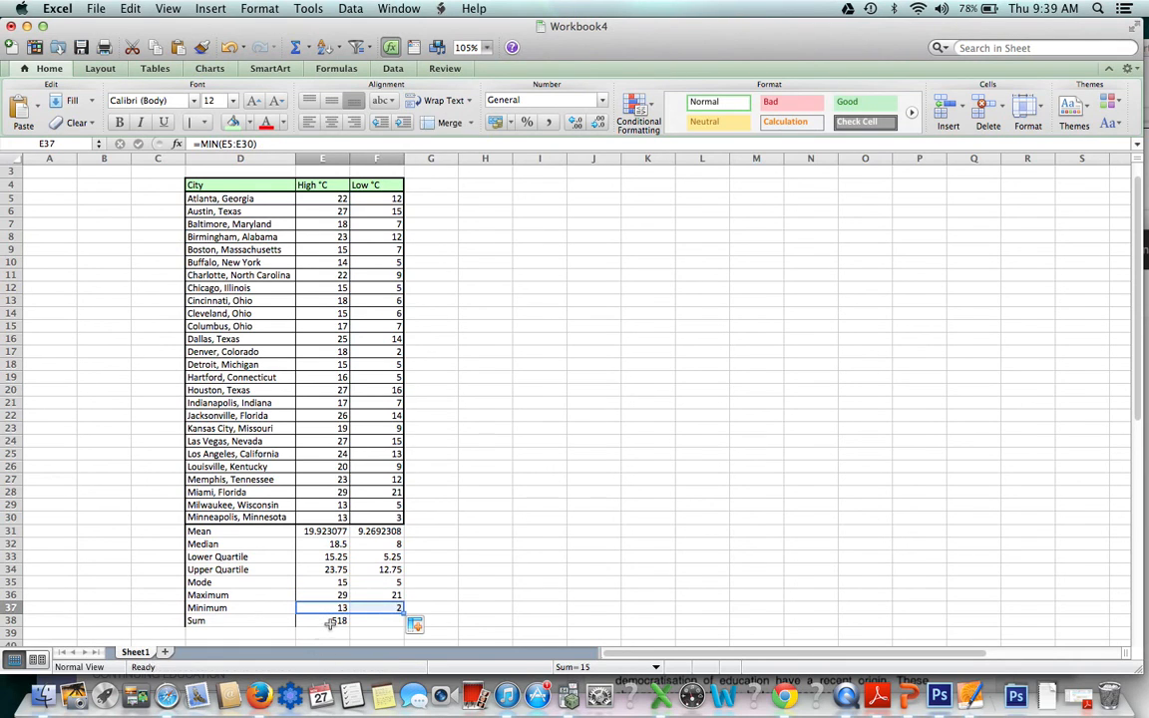
{"action": "left_click", "coordinate": [323, 619]}
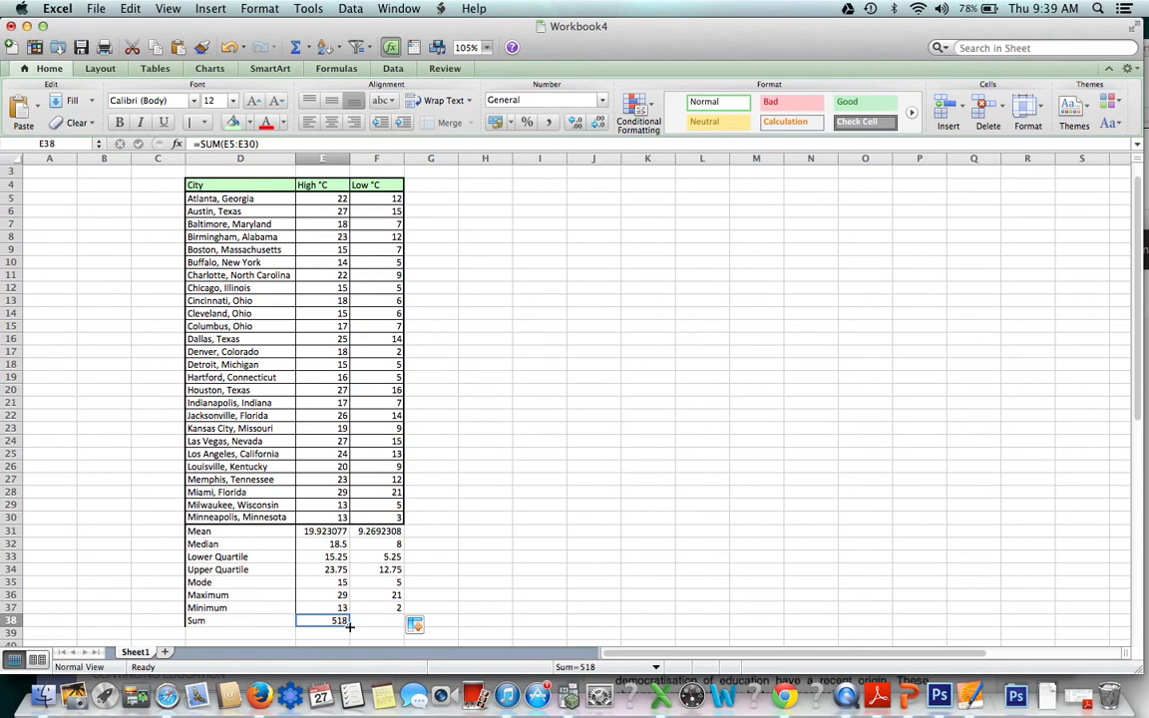
{"action": "left_click", "coordinate": [375, 618]}
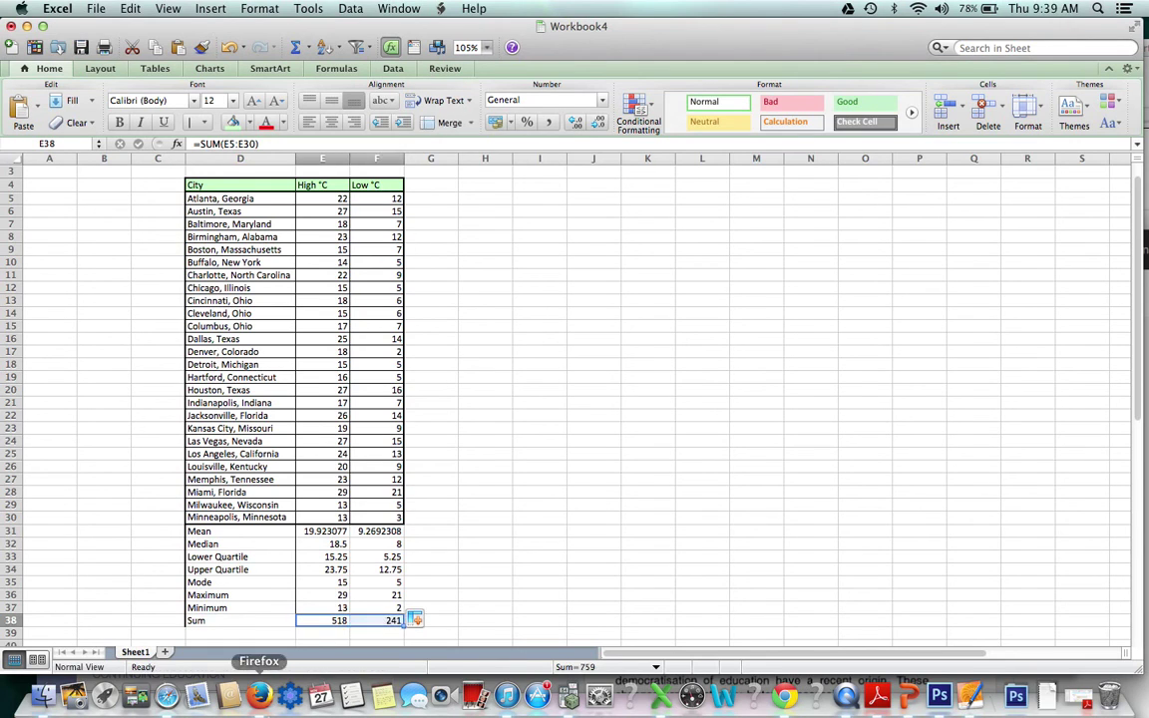